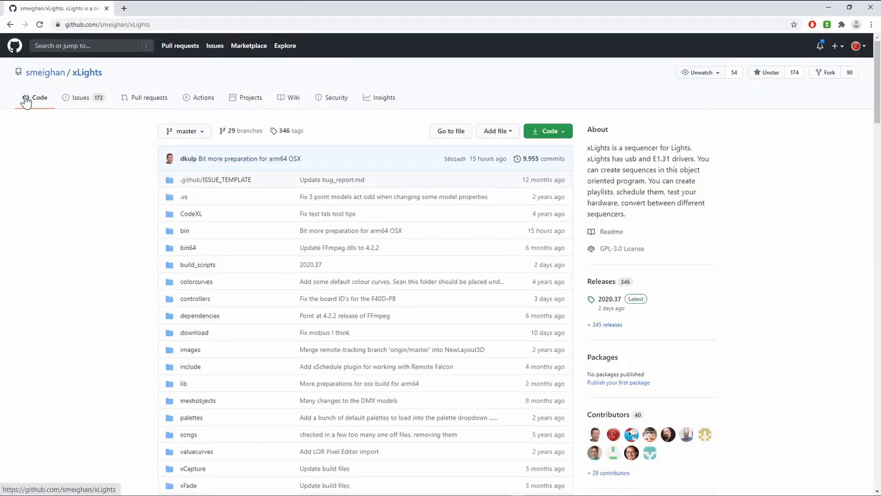
# Step: Open API Documentation.txt inside the xSchedule folder of the xLights repository
pyautogui.scroll(-3)
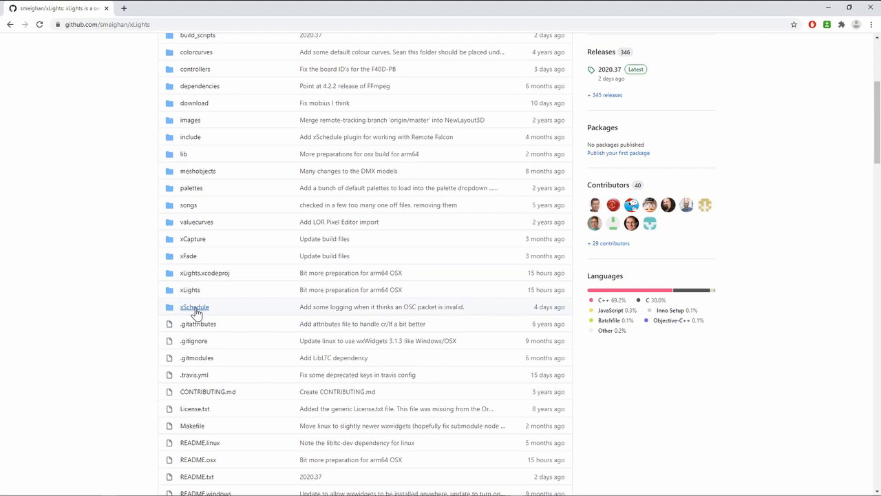
pyautogui.click(194, 306)
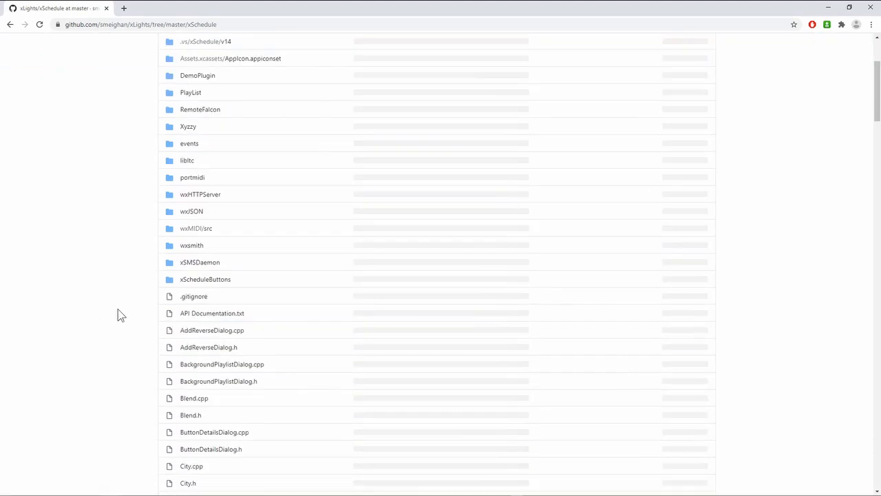
pyautogui.click(212, 313)
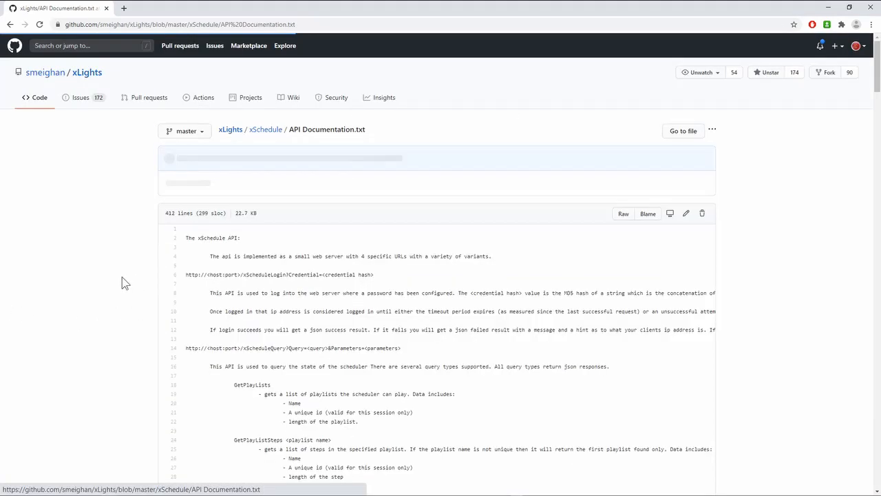
pyautogui.scroll(-3)
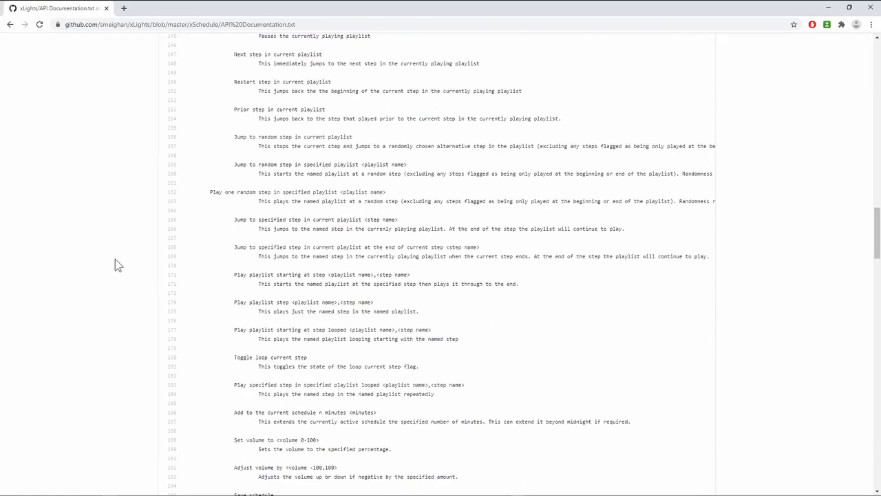
pyautogui.scroll(-3)
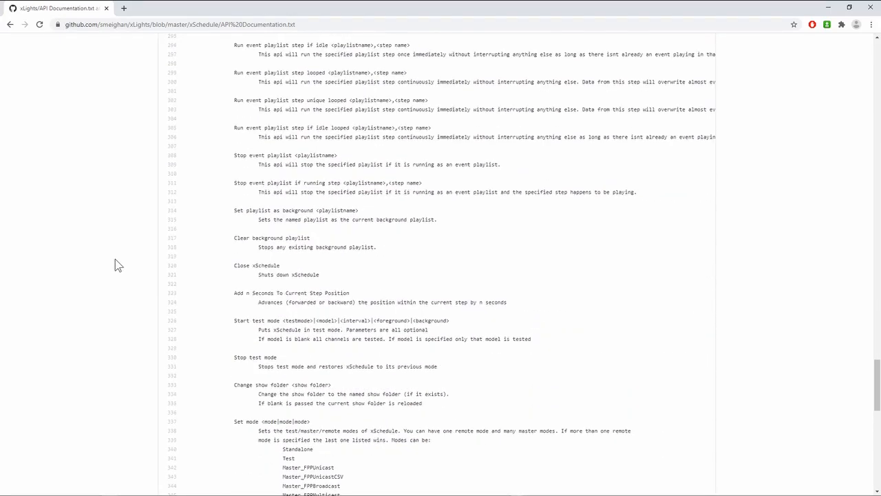
pyautogui.scroll(-3)
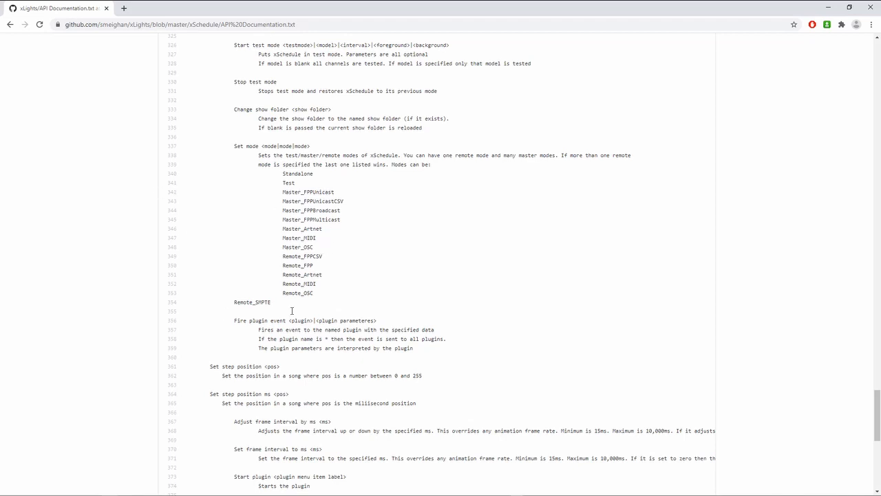
pyautogui.scroll(-3)
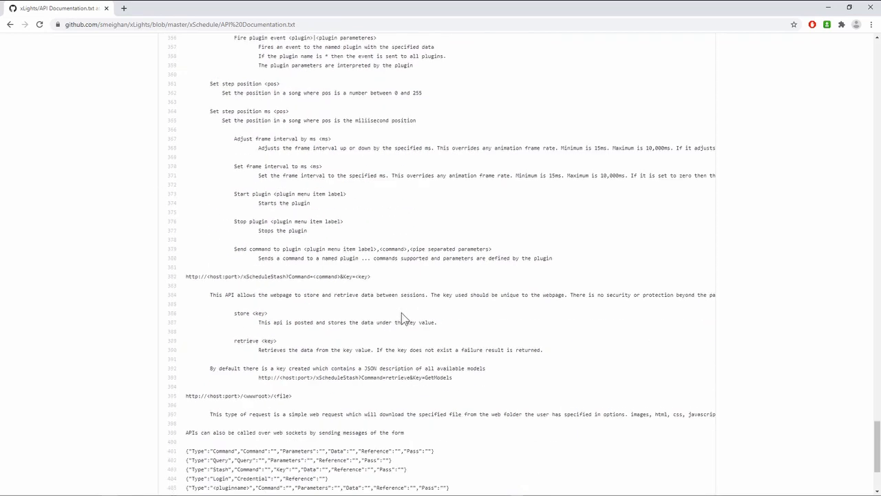
pyautogui.scroll(-3)
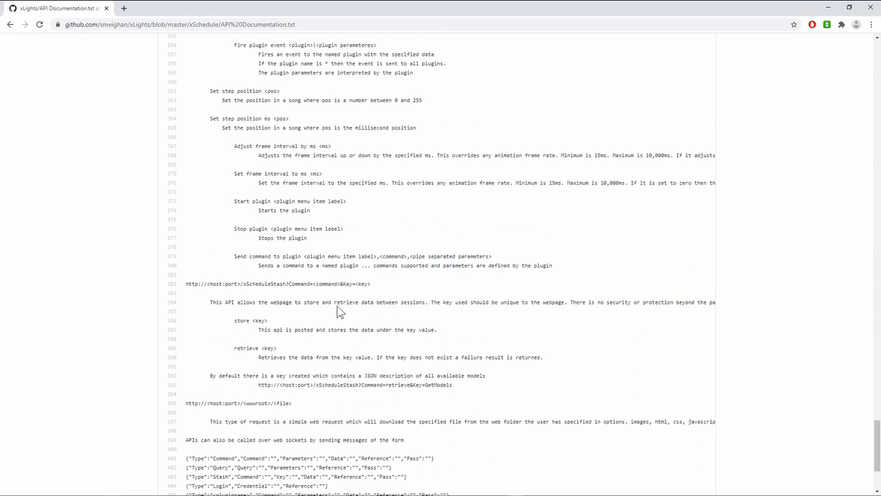
pyautogui.moveTo(228, 145)
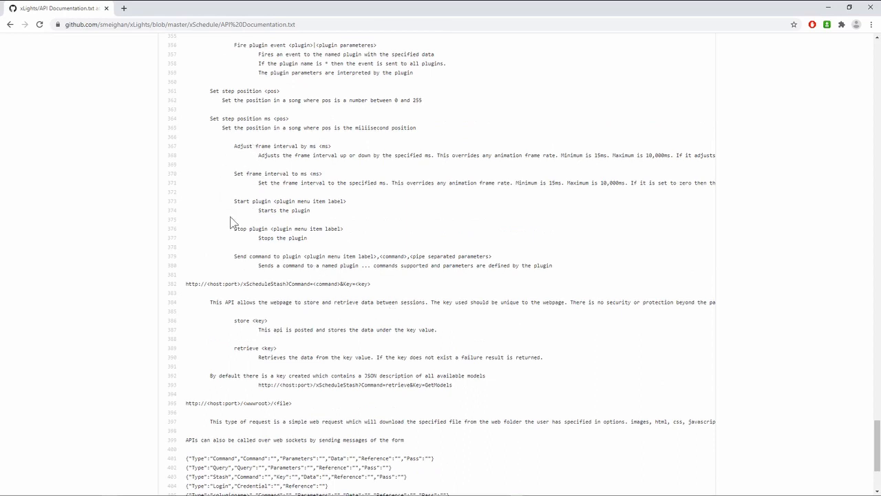
pyautogui.moveTo(234, 201); pyautogui.dragTo(308, 237)
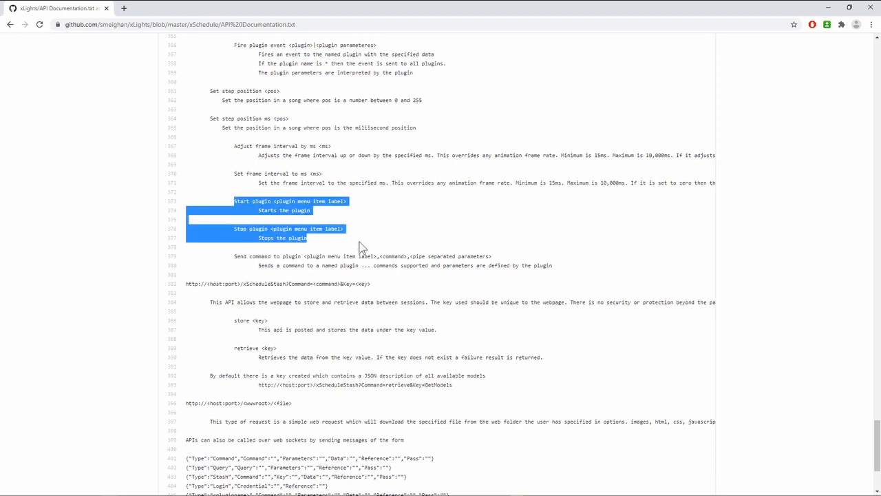
pyautogui.moveTo(345, 245)
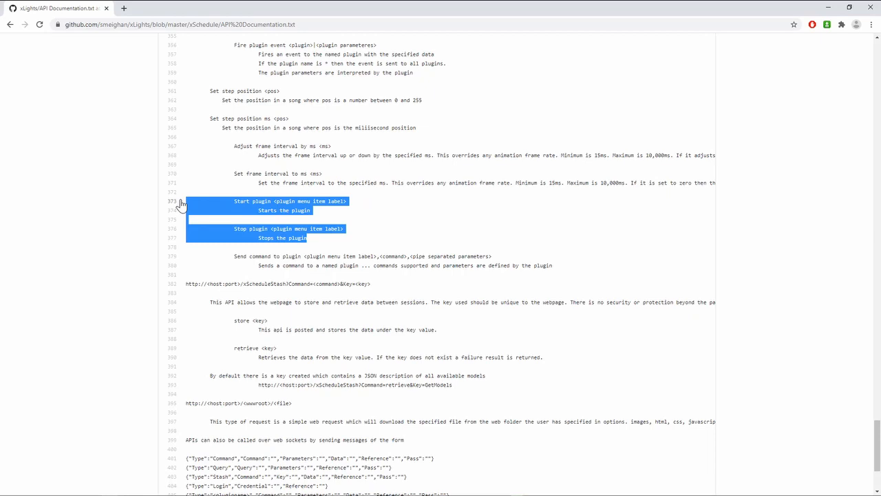
pyautogui.moveTo(253, 223)
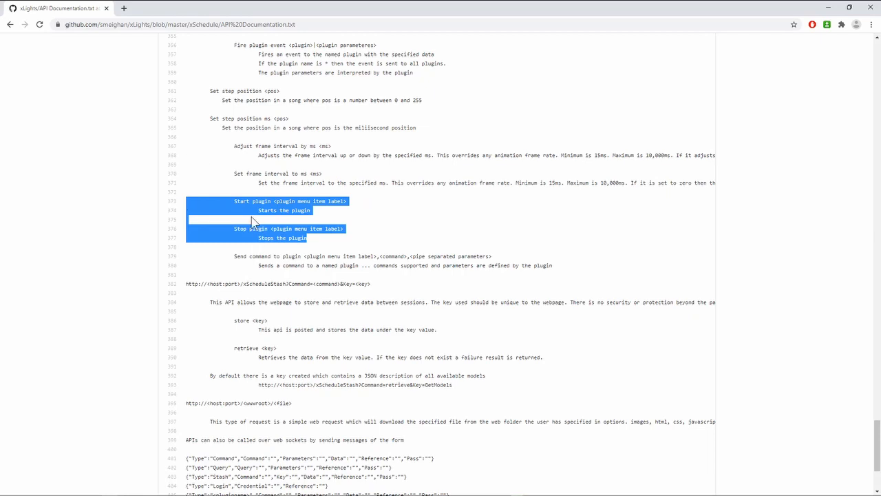
pyautogui.click(576, 270)
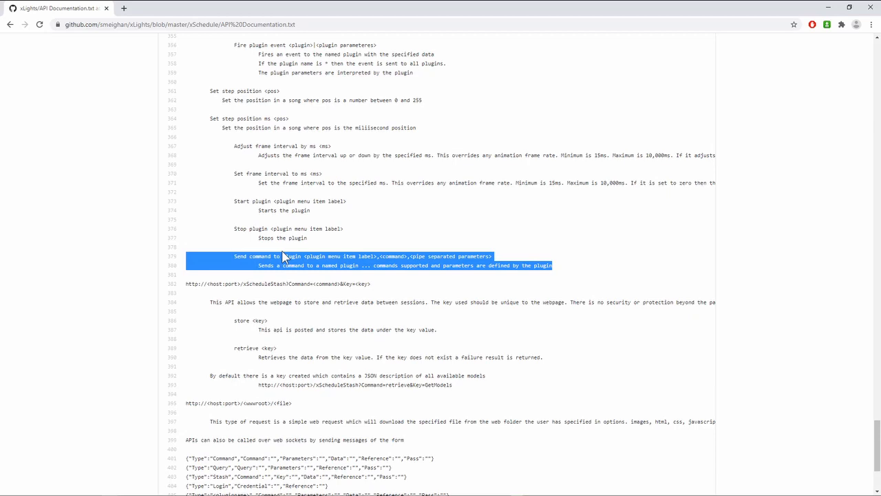
pyautogui.moveTo(288, 359)
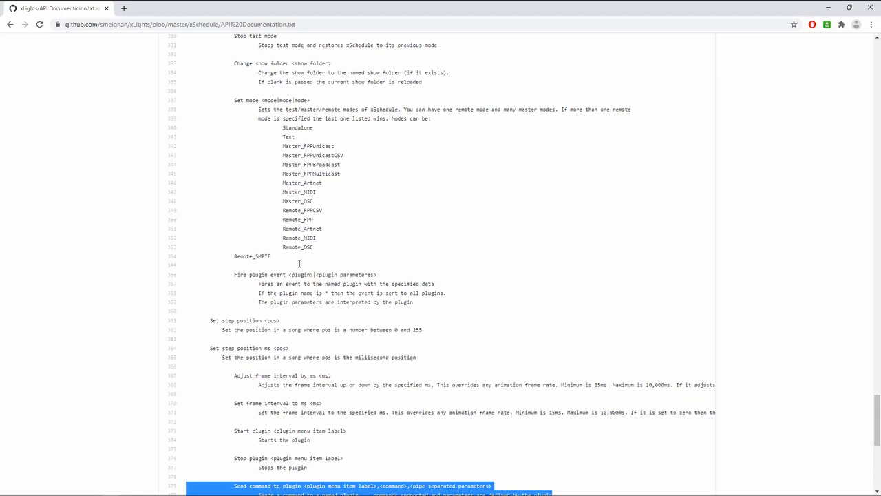
pyautogui.scroll(3)
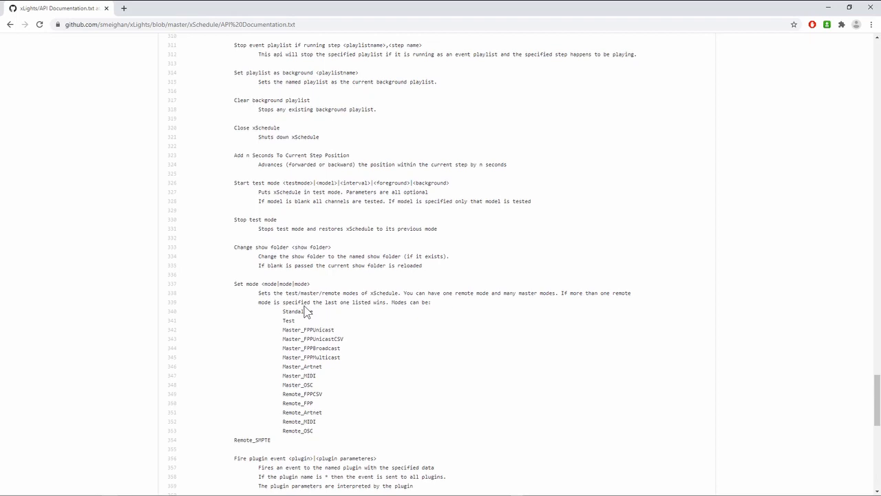
pyautogui.scroll(3)
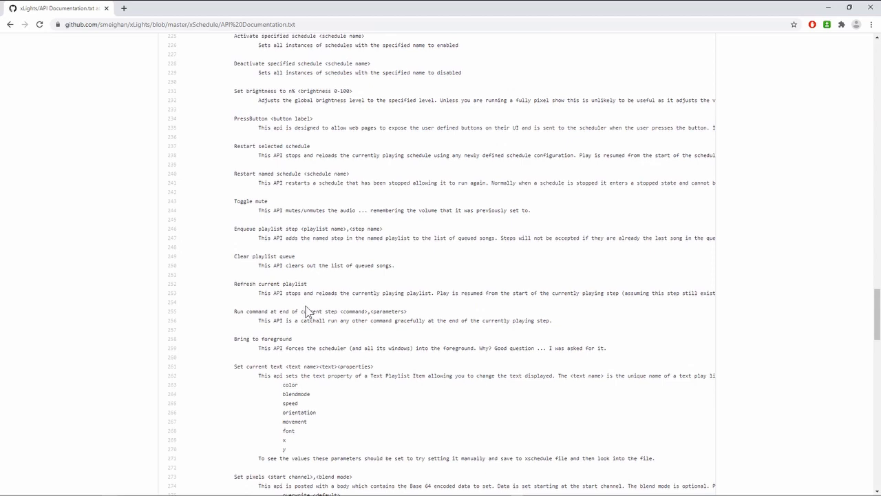
pyautogui.scroll(3)
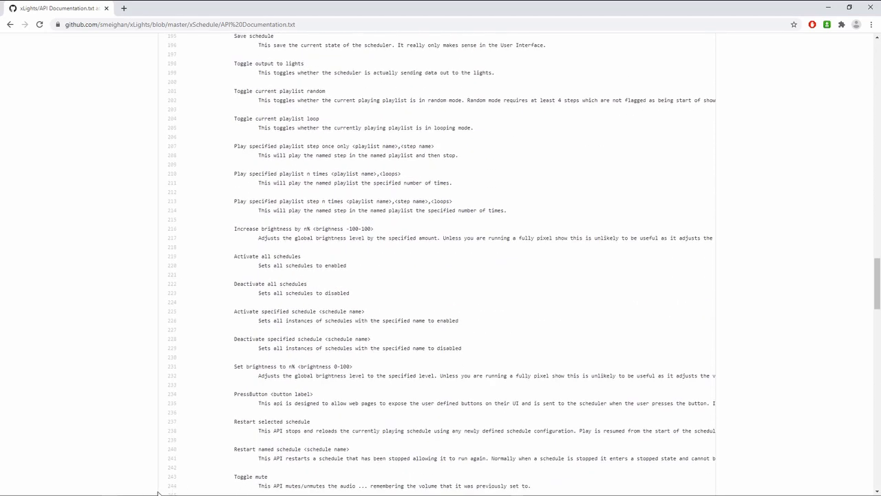
pyautogui.scroll(-3)
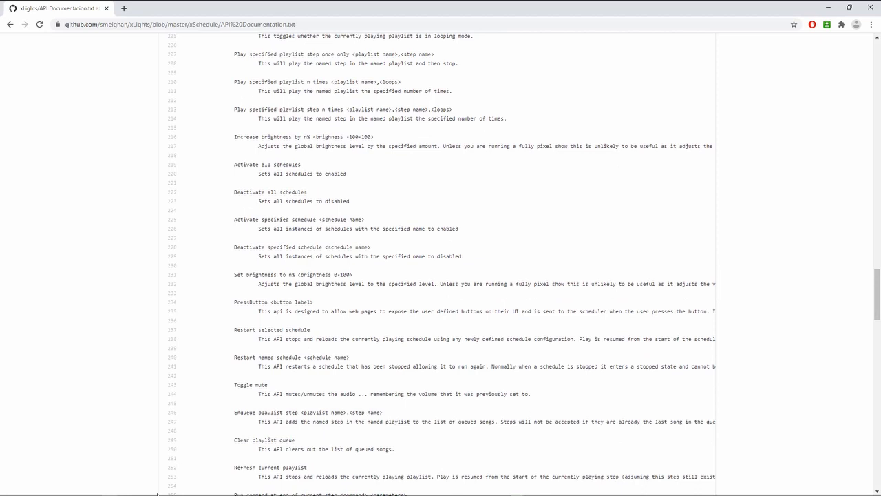
pyautogui.scroll(-3)
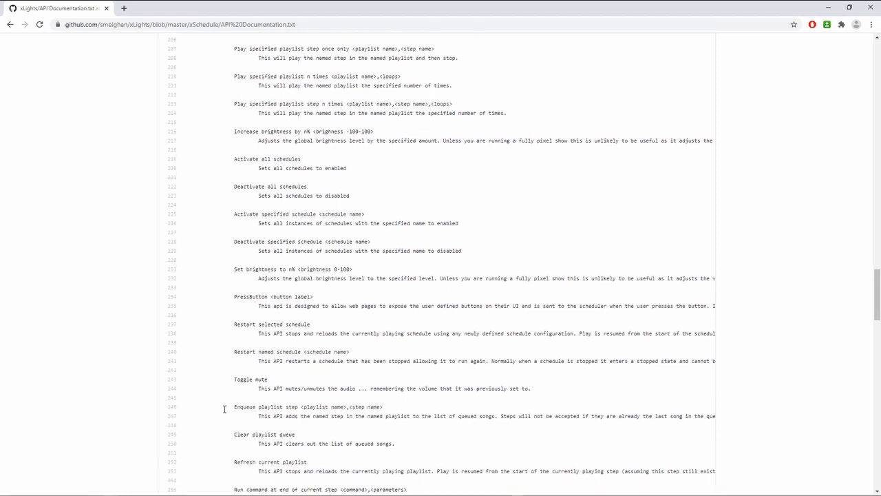
pyautogui.scroll(-3)
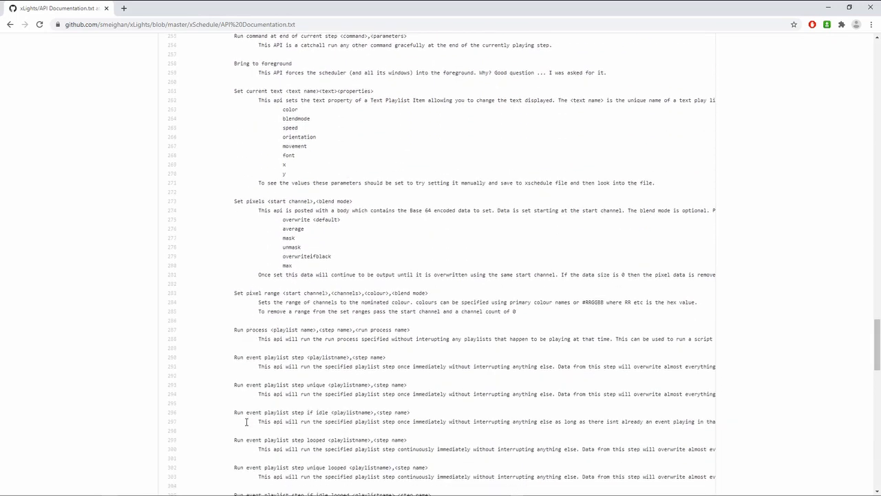
pyautogui.scroll(-3)
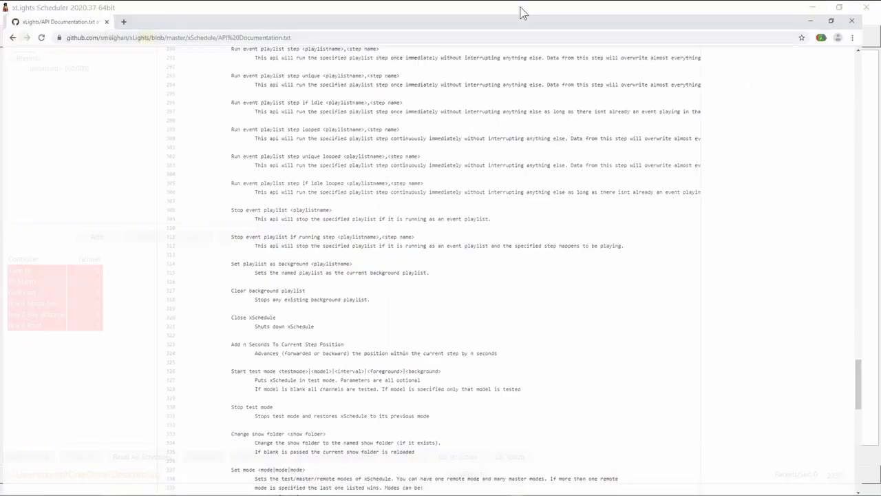
# Step: Bring up the Remote Falcon sign-up page in a new tab, then start entering another address
pyautogui.click(124, 22)
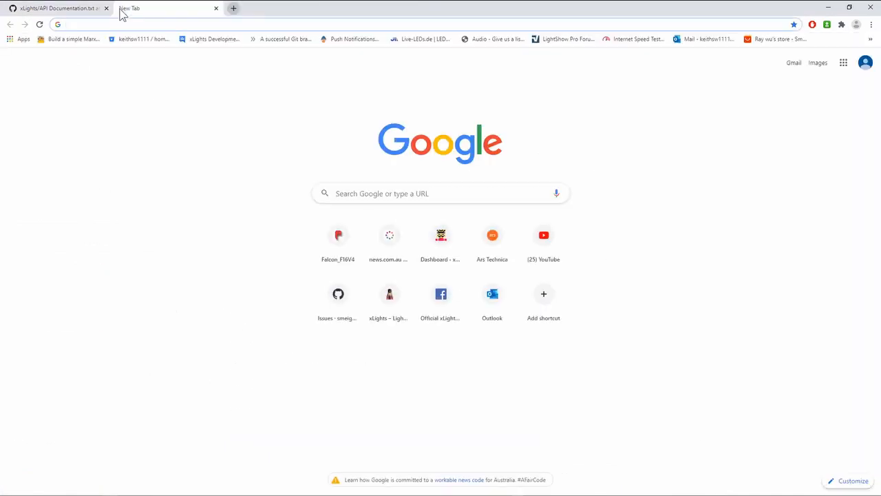
pyautogui.write('remor')
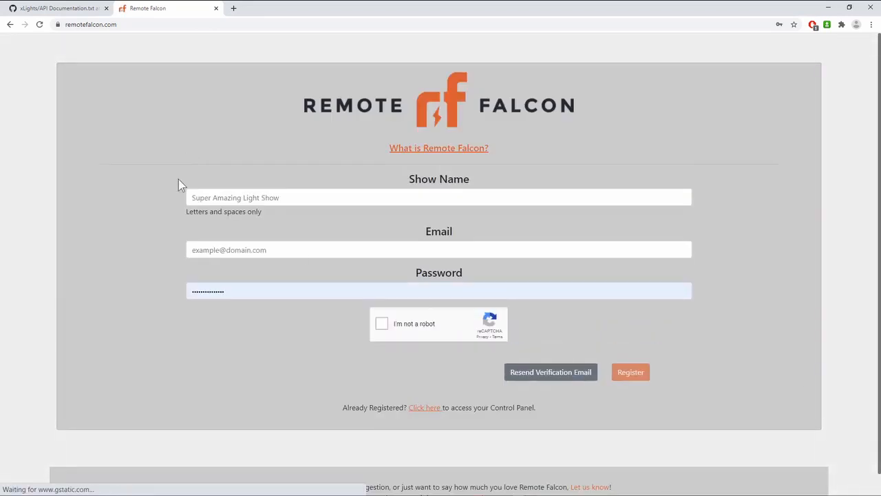
pyautogui.moveTo(462, 235)
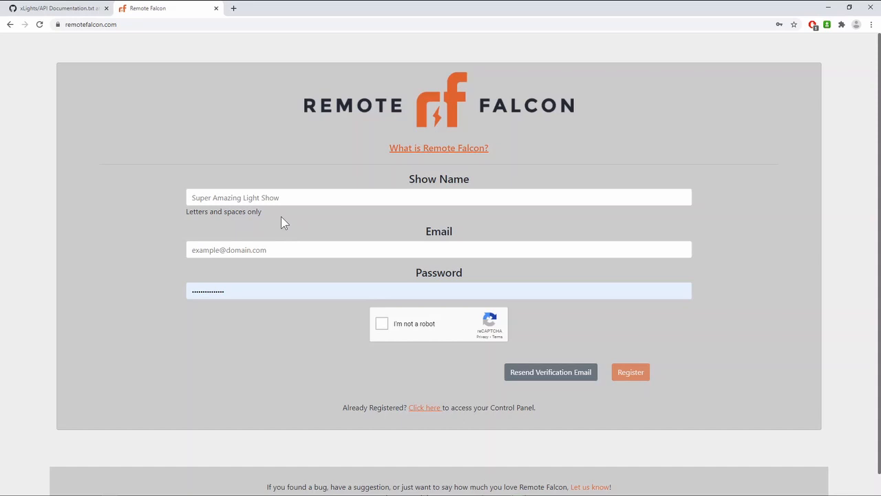
pyautogui.click(91, 24)
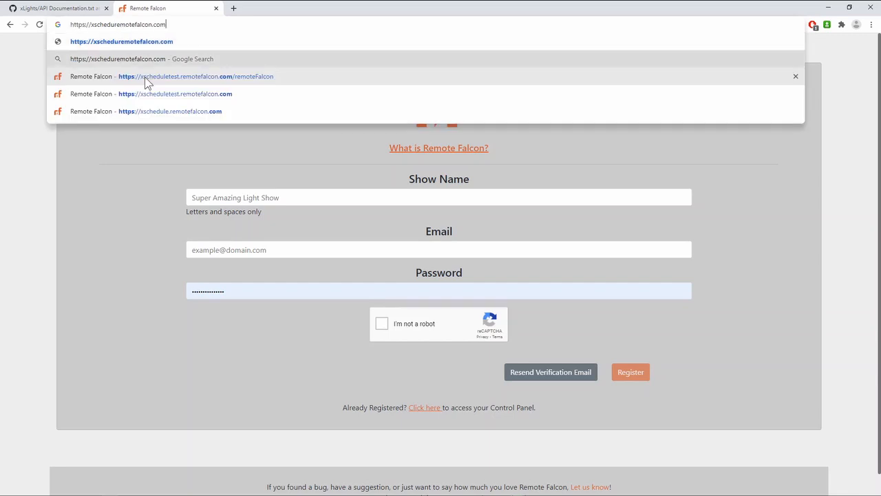
# Step: Load xscheduletest.remotefalcon.com/remotefalcon and review Now Playing, Queue Size and Control The Show
pyautogui.click(195, 75)
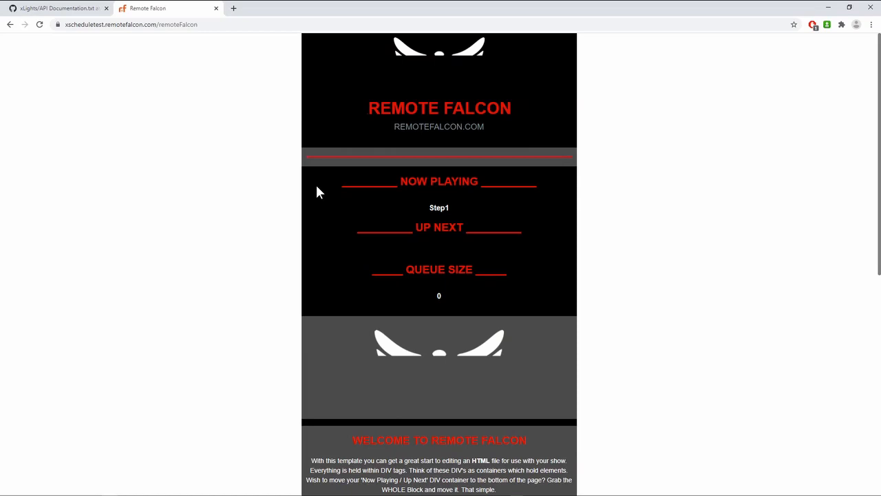
pyautogui.scroll(-3)
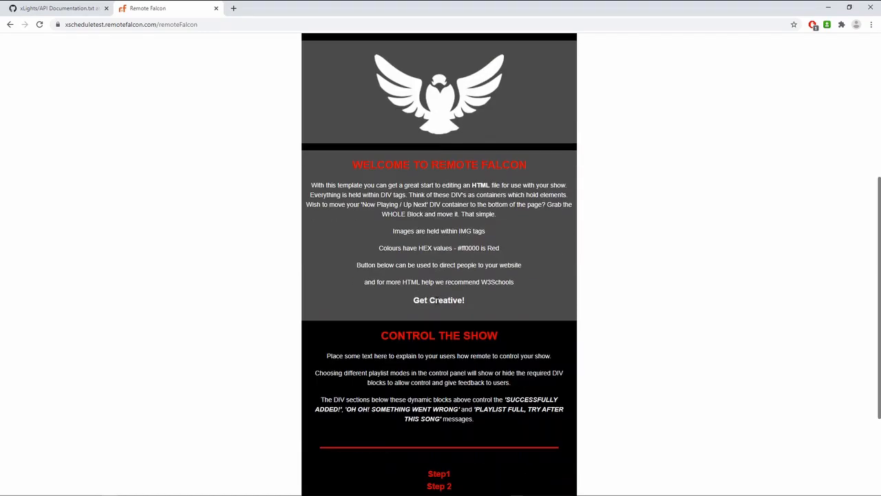
pyautogui.scroll(-3)
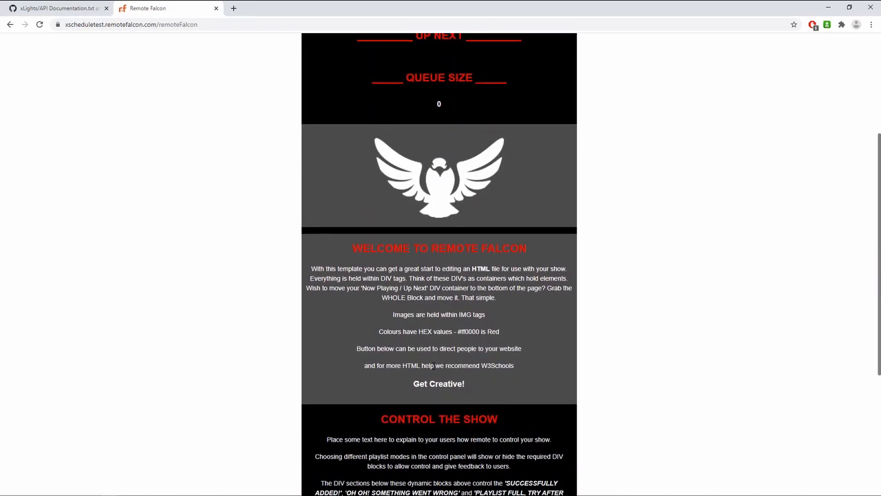
pyautogui.scroll(3)
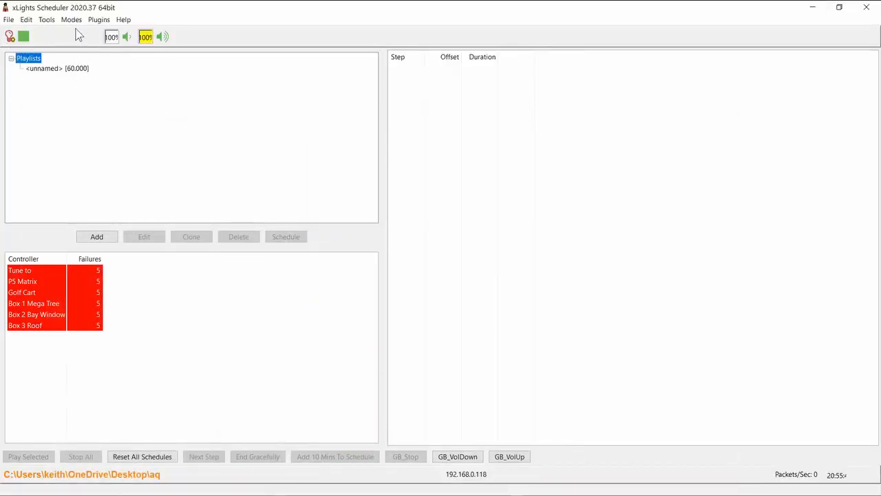
# Step: Start the Remote Falcon plugin so the playlist uploads and the remote queue clears
pyautogui.click(99, 19)
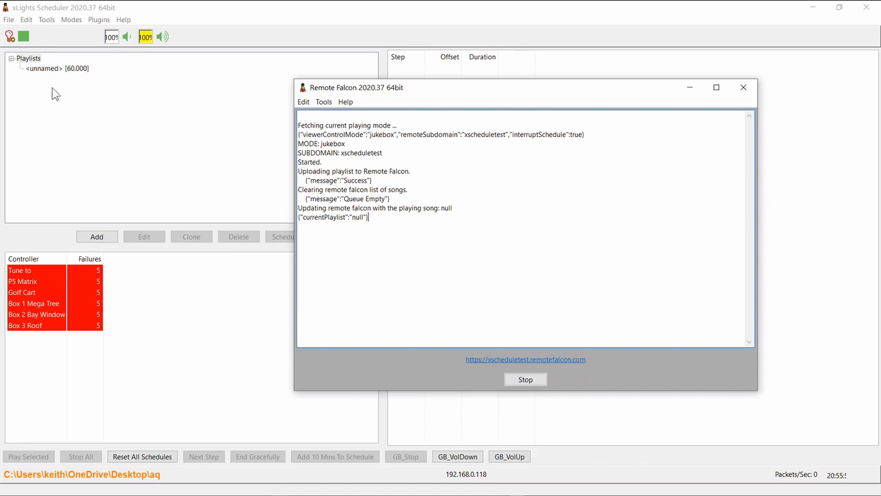
pyautogui.moveTo(356, 136)
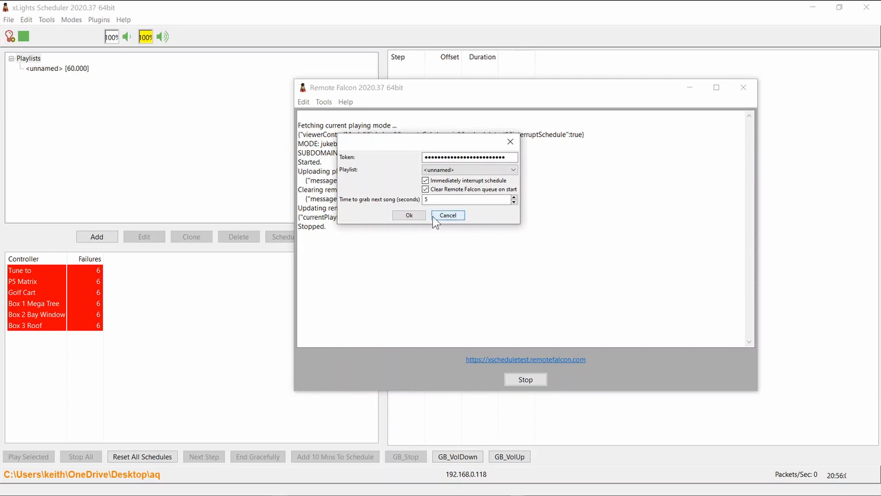
pyautogui.moveTo(444, 215)
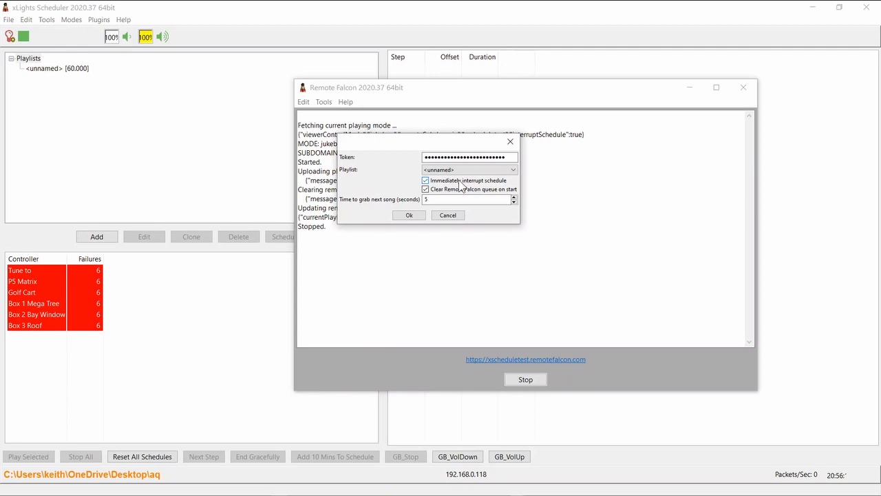
pyautogui.moveTo(474, 190)
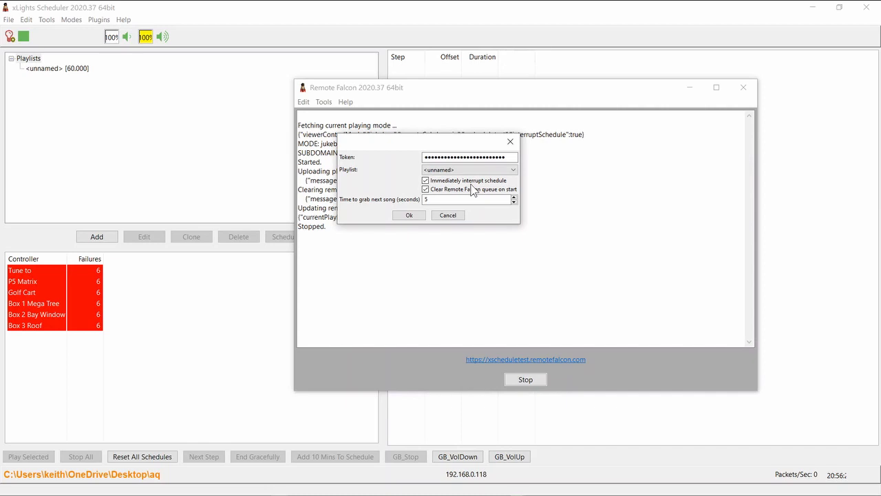
pyautogui.moveTo(454, 199)
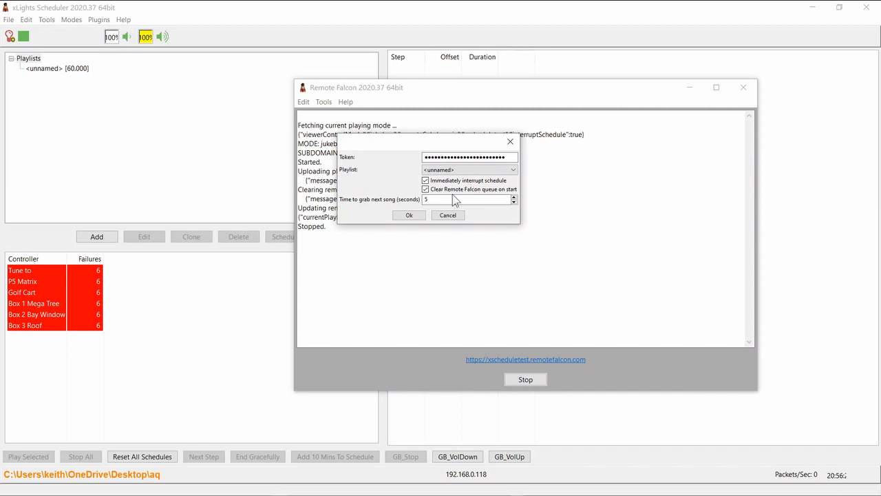
pyautogui.moveTo(526, 187)
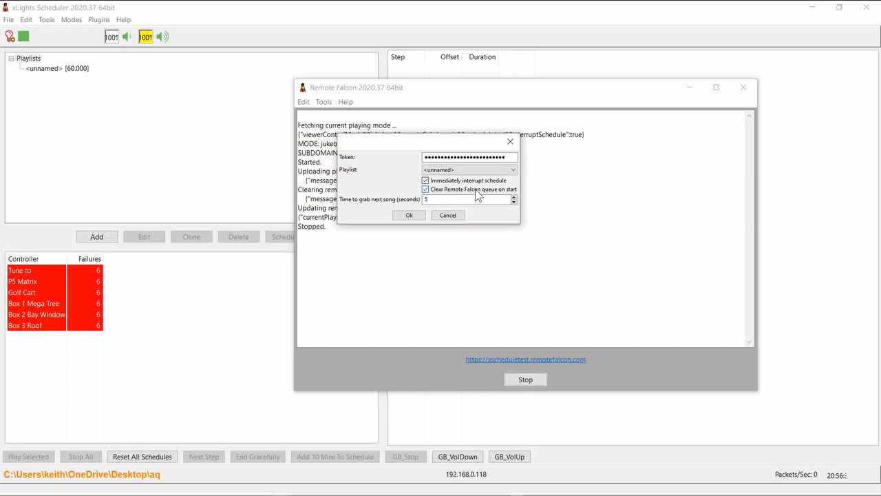
# Step: Stop the Remote Falcon link and review its token, playlist, interrupt and queue settings
pyautogui.click(468, 198)
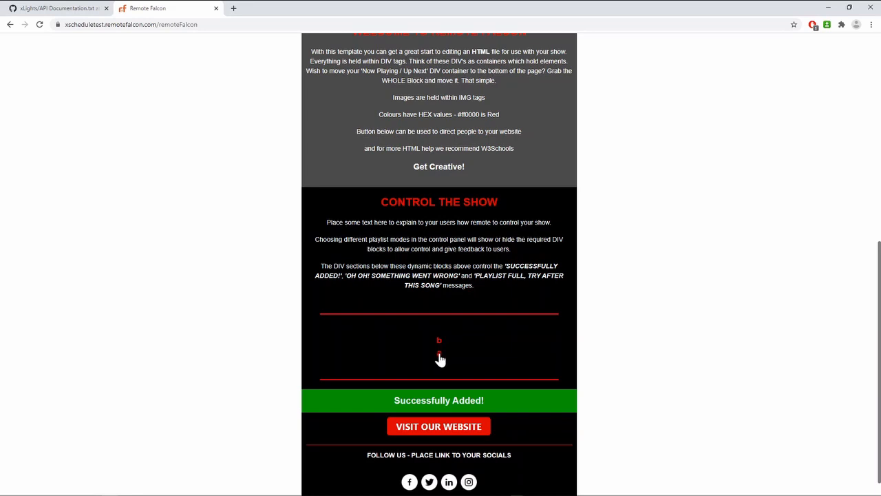
pyautogui.moveTo(440, 350)
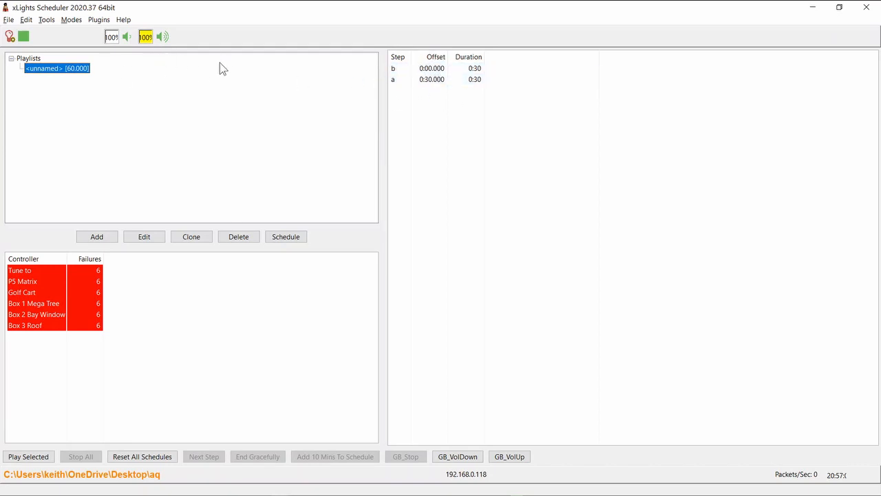
# Step: Select the unnamed playlist showing queued steps b and a, then return to the viewer page
pyautogui.click(433, 79)
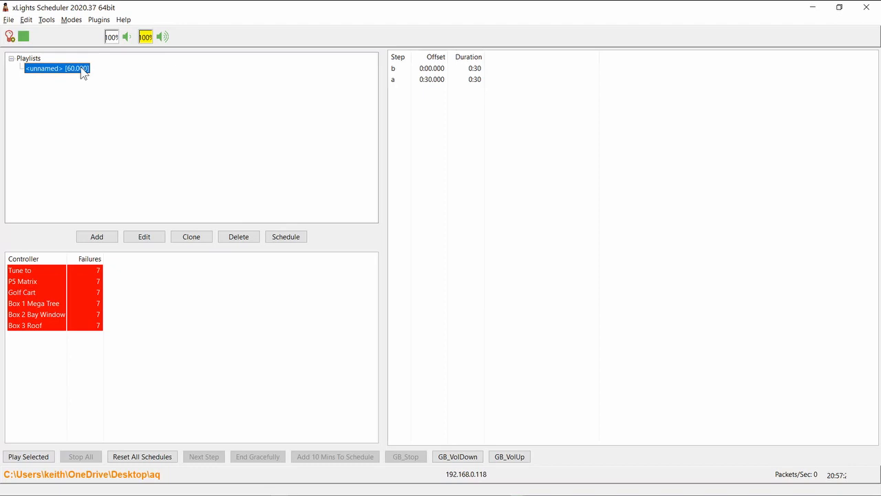
pyautogui.moveTo(269, 27)
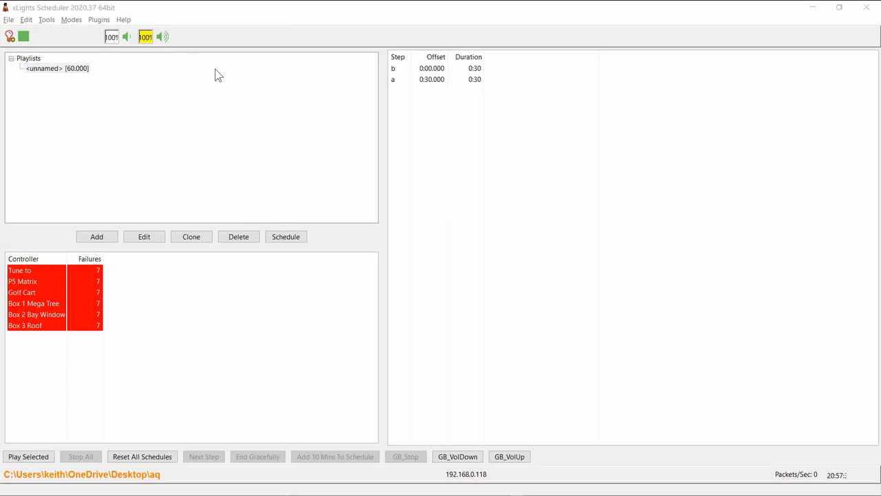
pyautogui.click(99, 19)
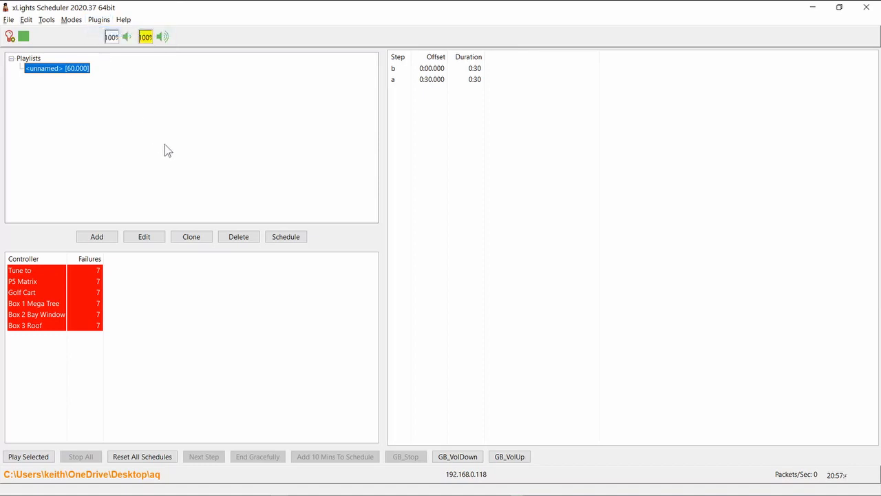
pyautogui.moveTo(123, 485)
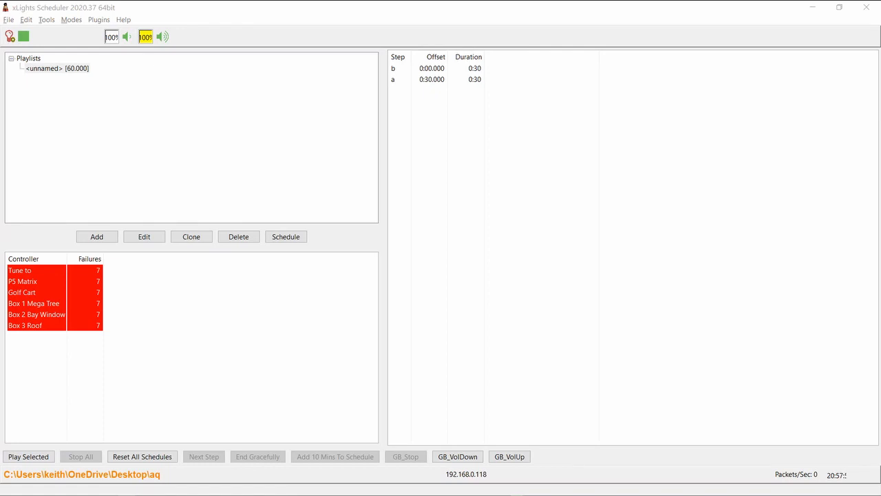
pyautogui.moveTo(551, 292)
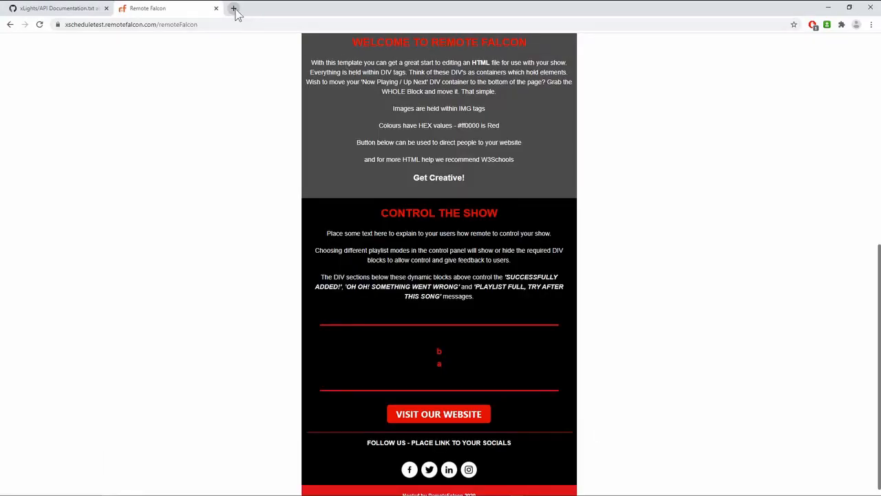
# Step: In Remote Falcon Viewer Settings, change Viewer Control Mode from Jukebox to Voting
pyautogui.click(234, 8)
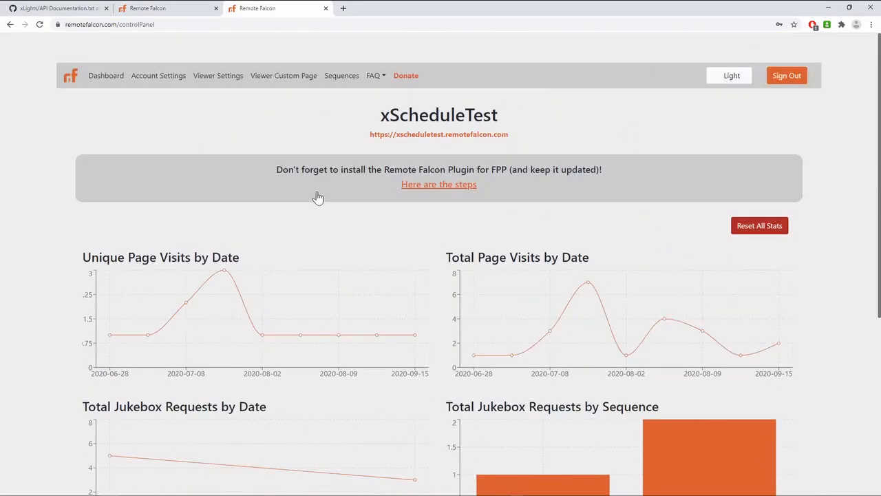
pyautogui.moveTo(217, 75)
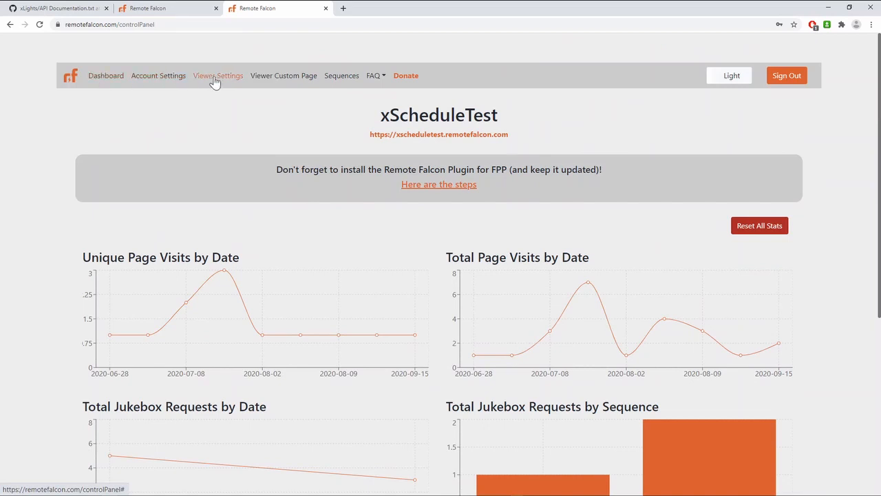
pyautogui.click(217, 74)
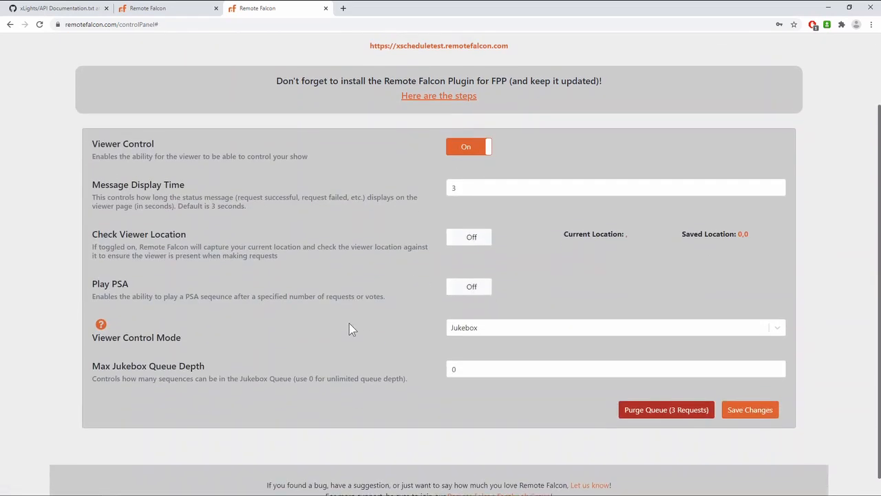
pyautogui.scroll(-3)
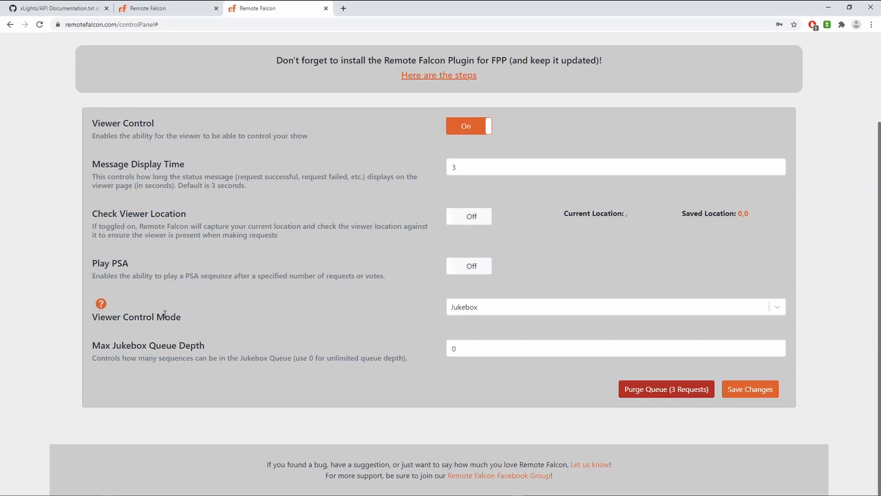
pyautogui.click(614, 306)
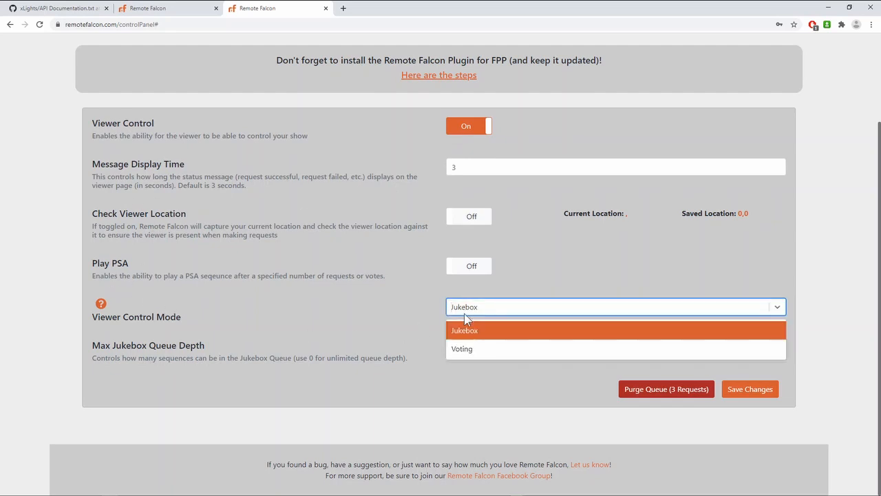
pyautogui.moveTo(461, 350)
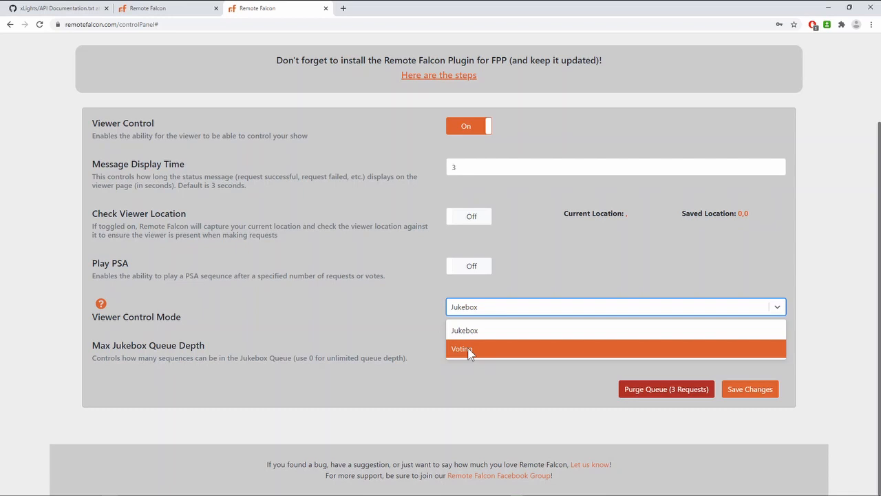
pyautogui.click(461, 347)
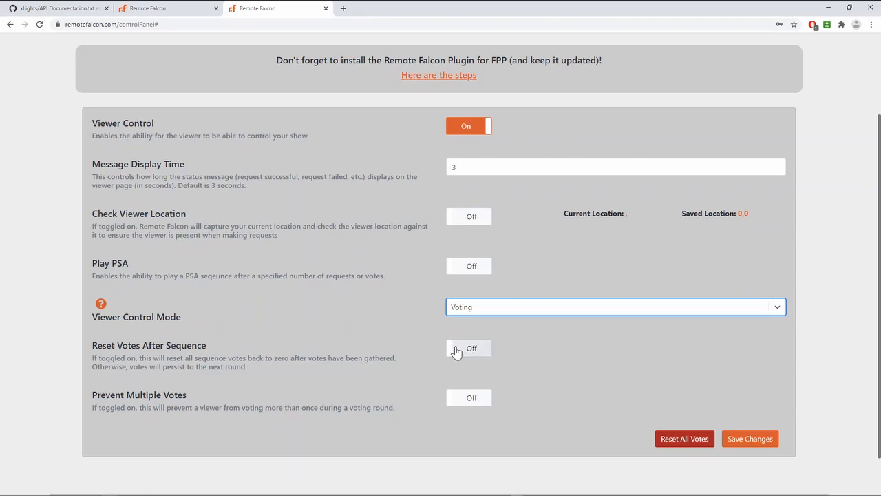
pyautogui.moveTo(480, 352)
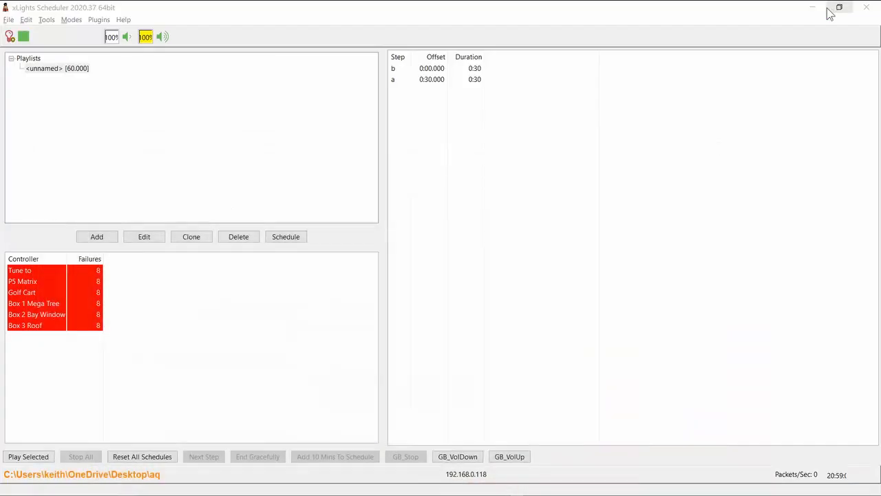
pyautogui.moveTo(178, 405)
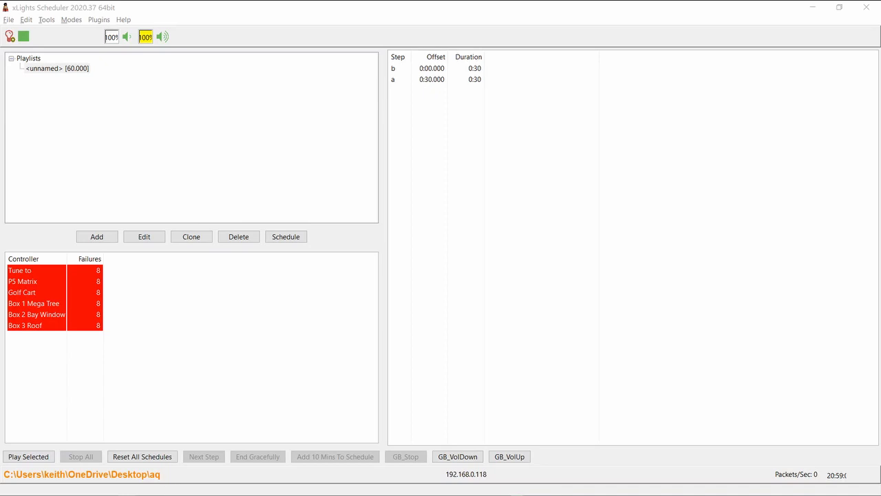
# Step: Back in xSchedule, open the unnamed playlist's edit dialog listing steps b and a
pyautogui.click(57, 69)
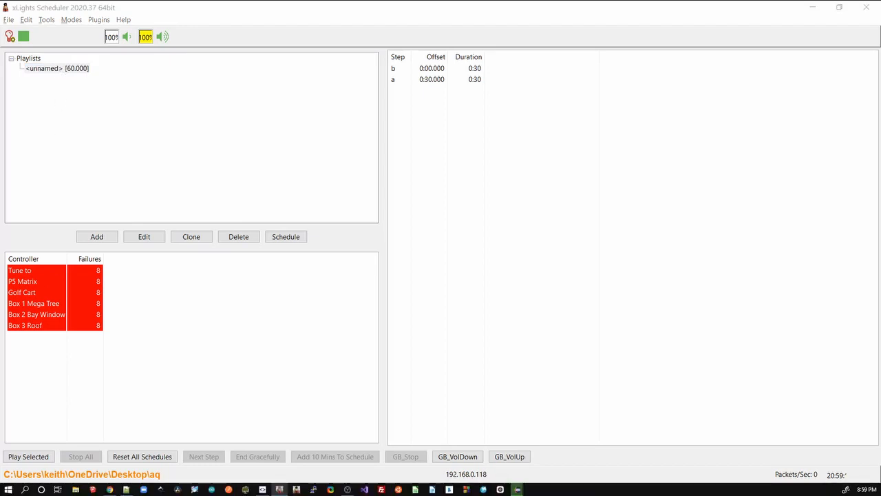
pyautogui.click(143, 237)
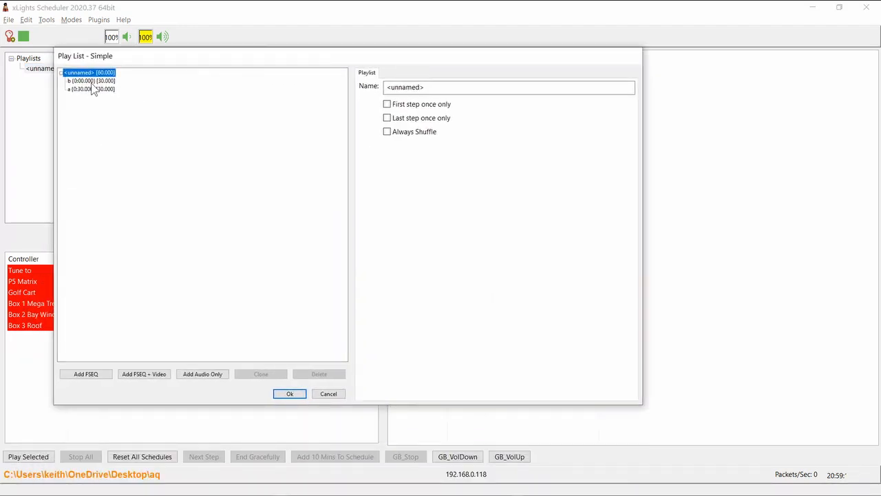
# Step: Review step b's blend mode choices, keep Overwrite, and cancel out of the editor
pyautogui.click(91, 80)
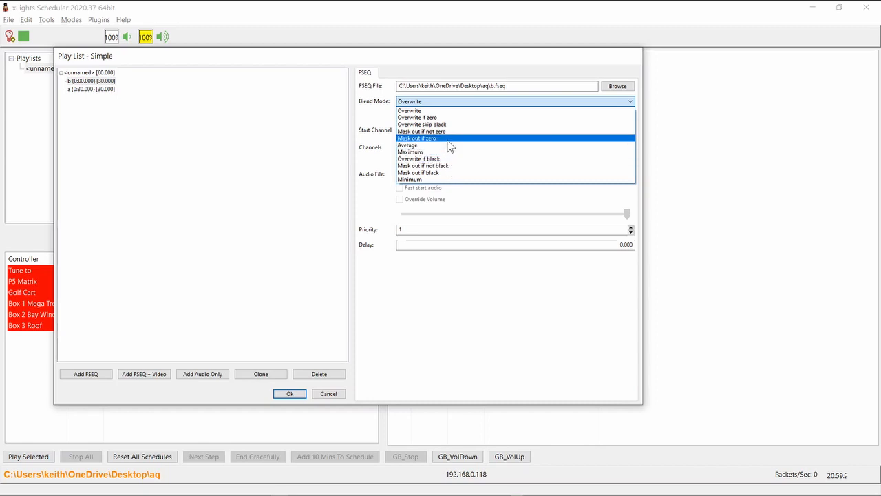
pyautogui.moveTo(454, 168)
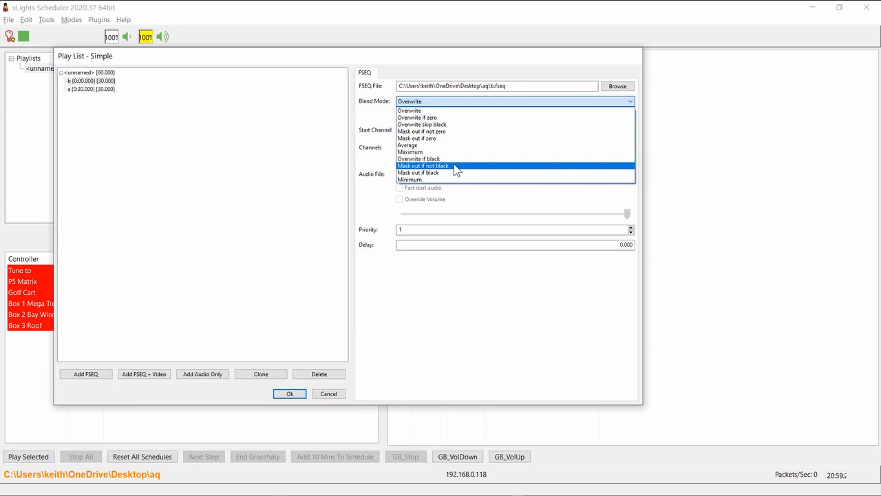
pyautogui.moveTo(432, 170)
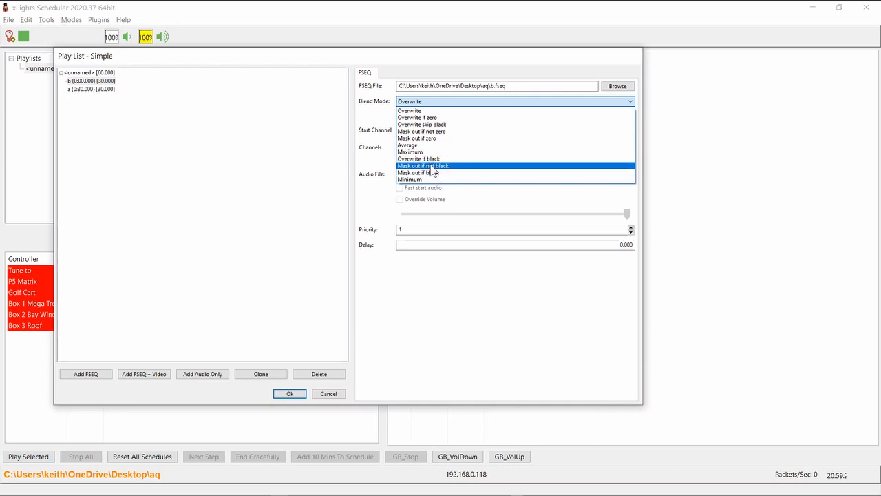
pyautogui.moveTo(432, 124)
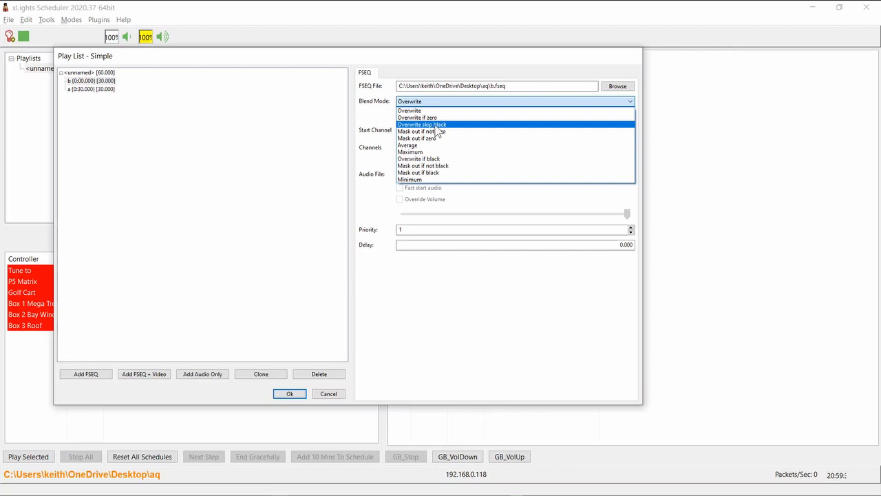
pyautogui.click(409, 110)
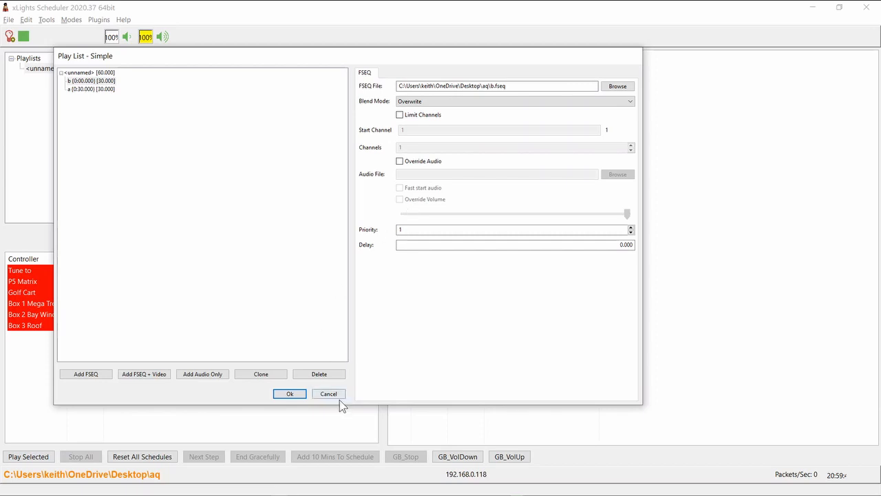
pyautogui.click(289, 394)
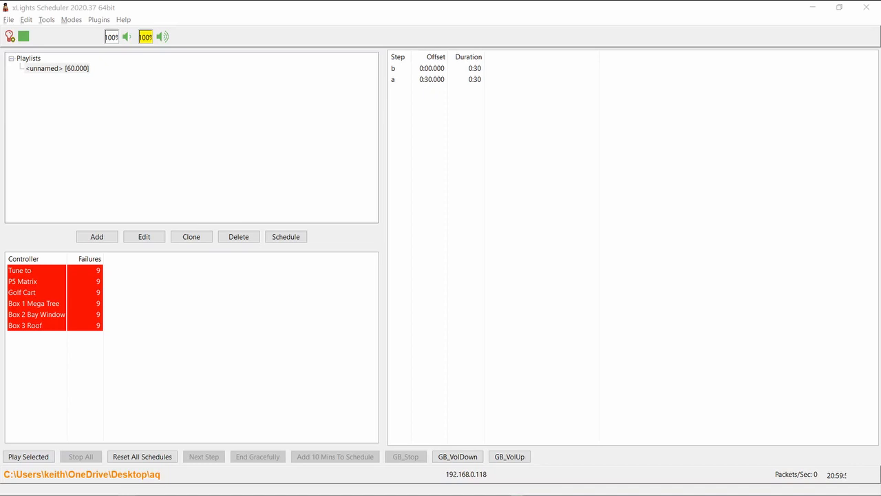
pyautogui.rightClick(55, 69)
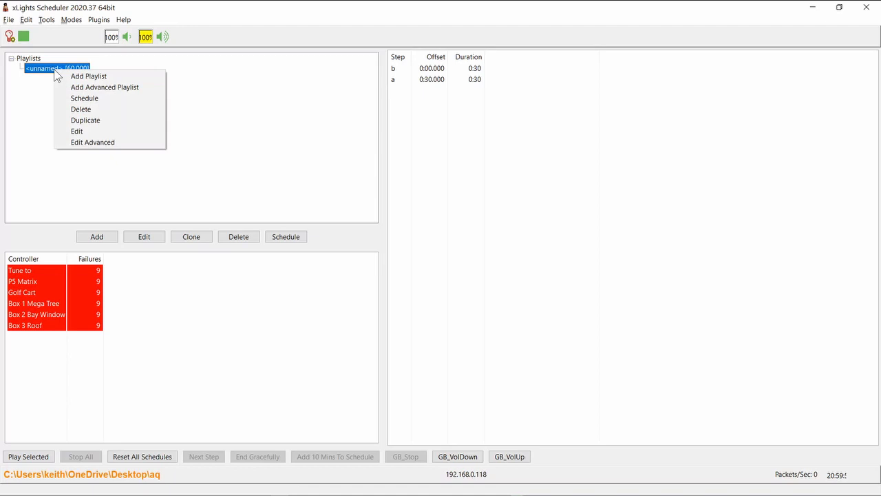
pyautogui.click(85, 98)
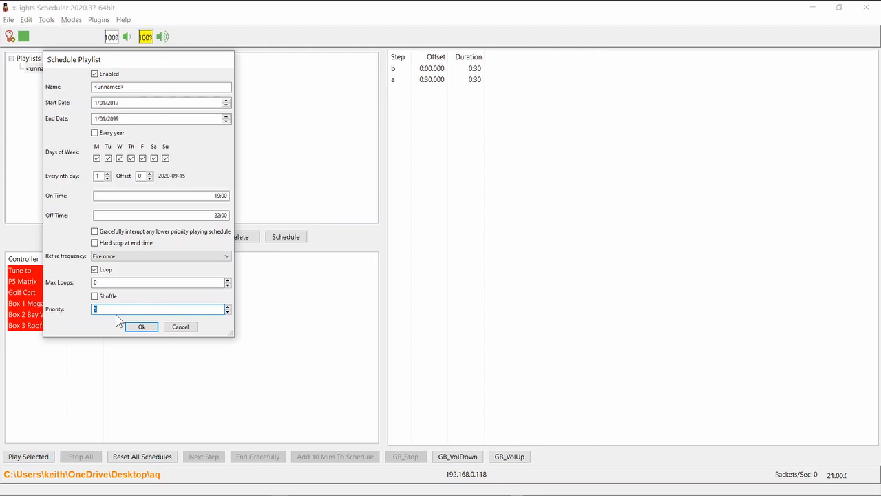
pyautogui.write('1')
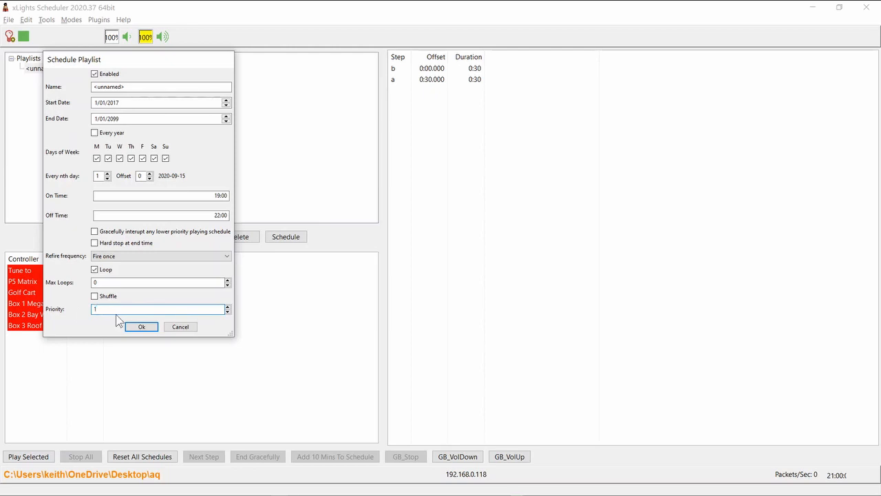
pyautogui.write('10')
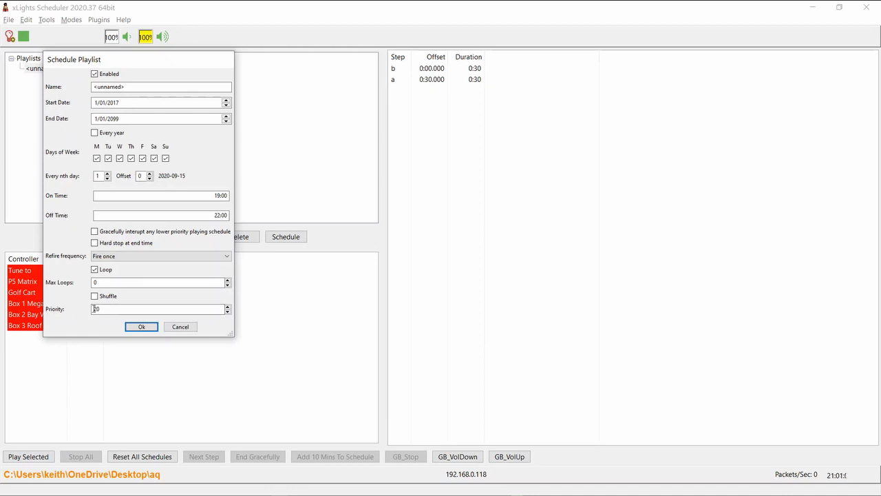
pyautogui.write('20')
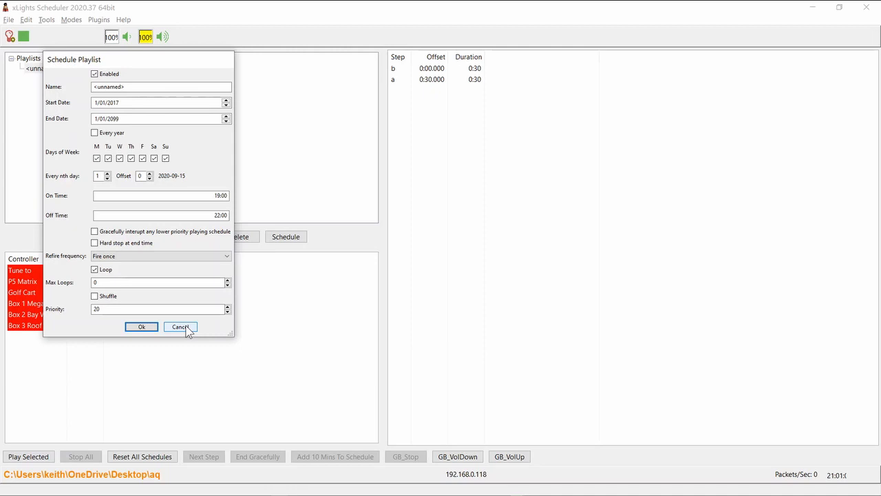
pyautogui.click(179, 326)
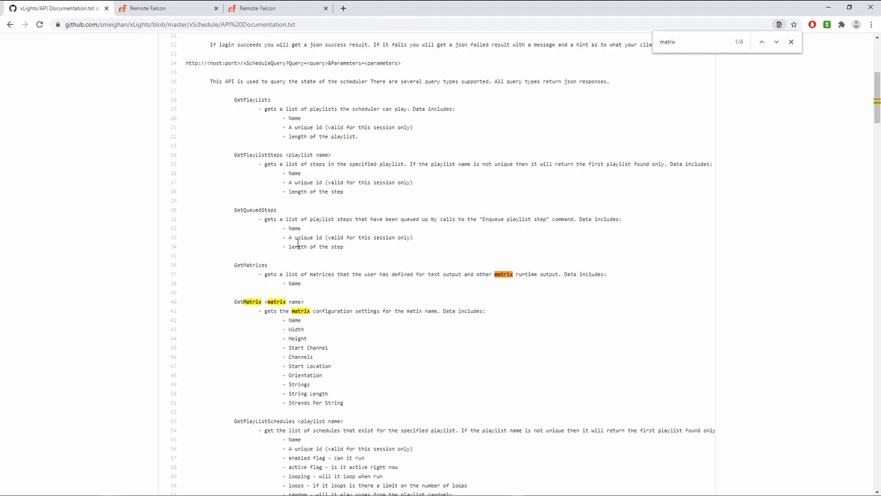
# Step: Finish scanning the API documentation text before switching back to xLights Scheduler
pyautogui.moveTo(234, 302); pyautogui.dragTo(331, 366)
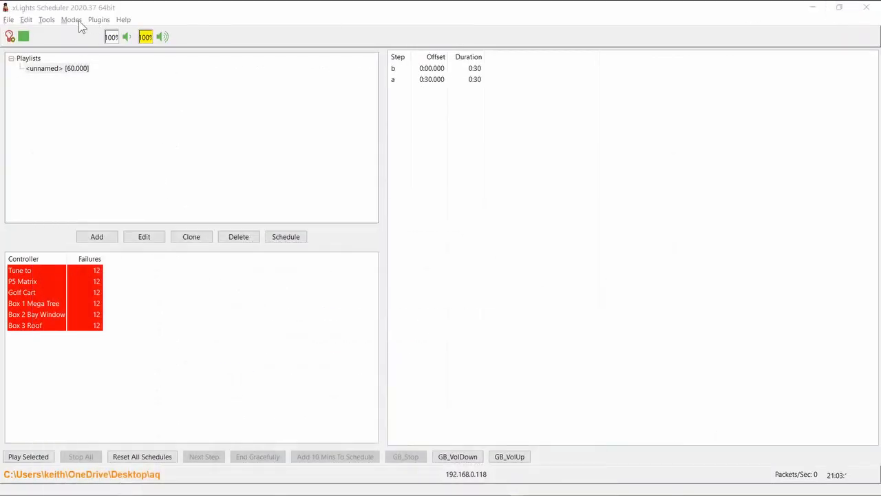
pyautogui.click(71, 19)
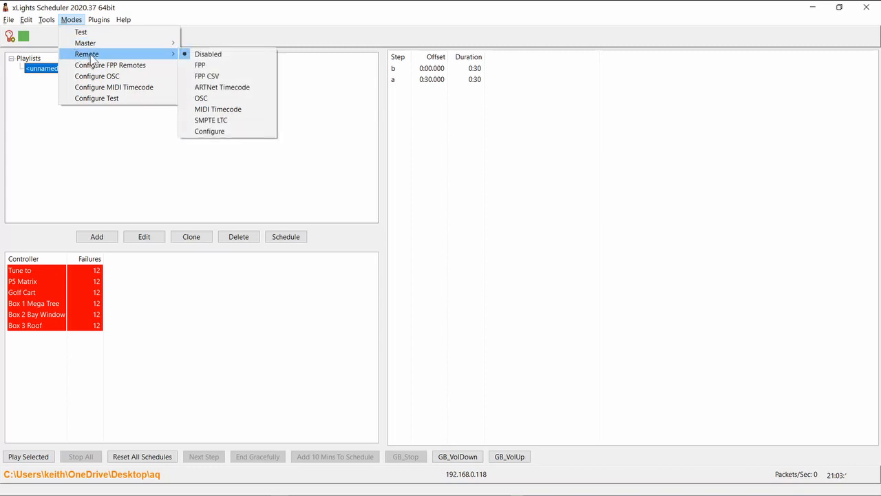
pyautogui.moveTo(211, 120)
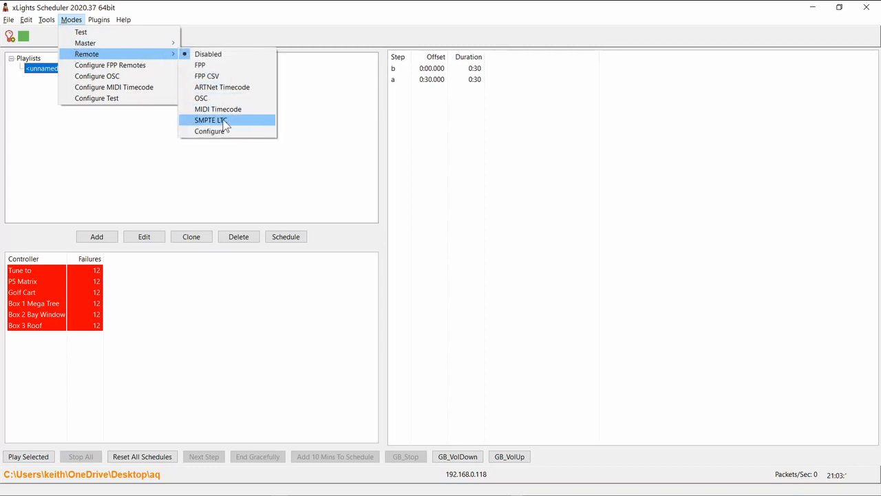
pyautogui.moveTo(222, 87)
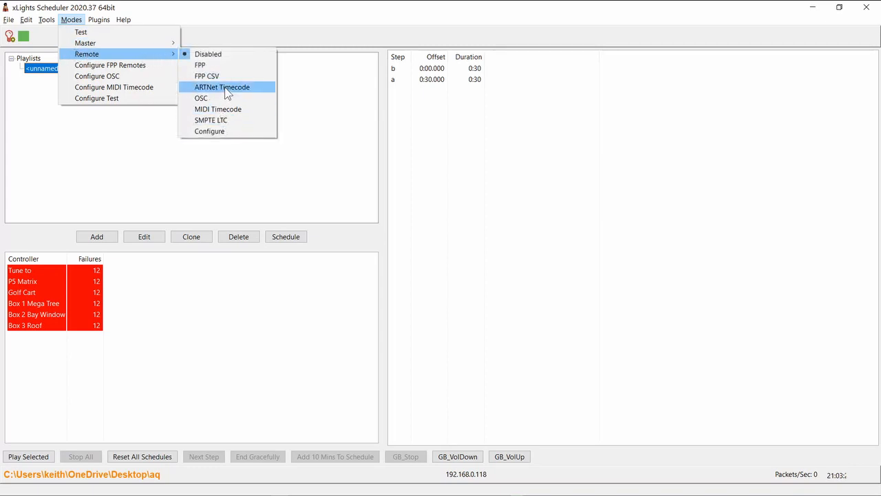
pyautogui.moveTo(212, 119)
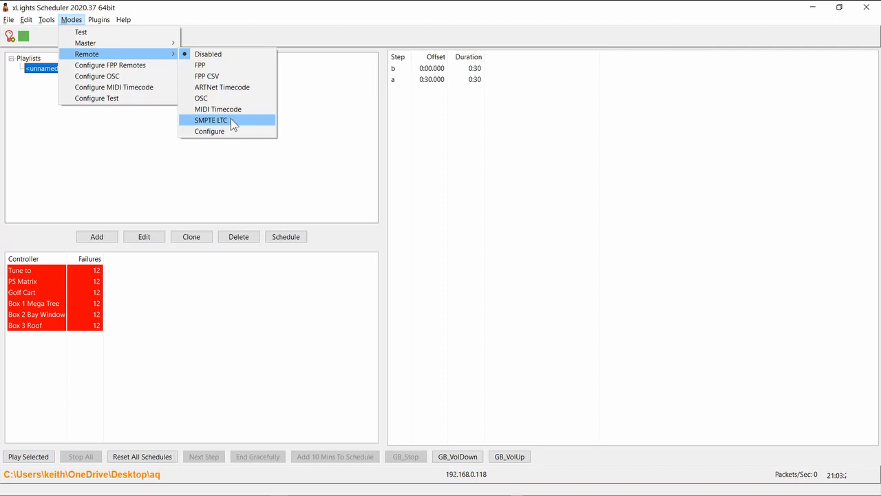
pyautogui.moveTo(218, 109)
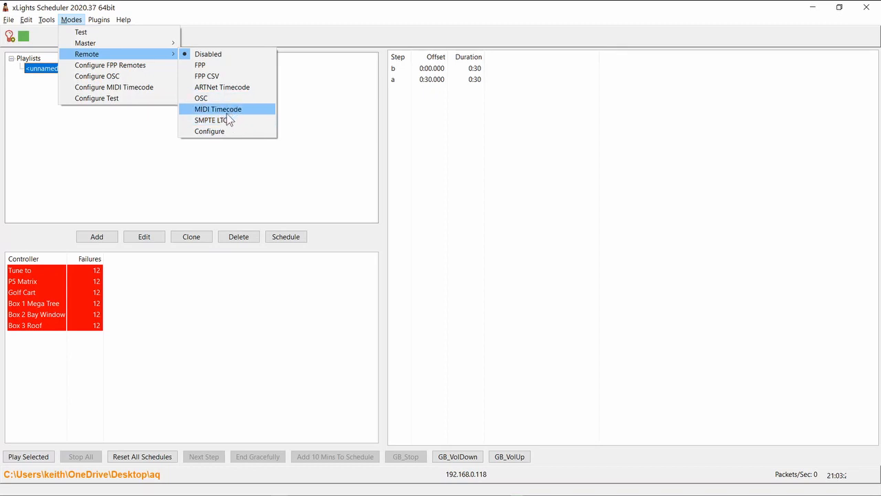
pyautogui.moveTo(210, 120)
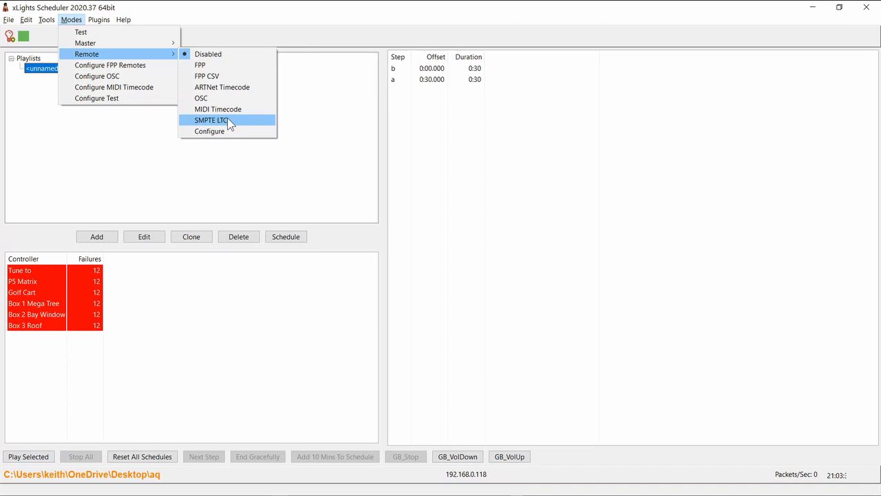
pyautogui.moveTo(218, 124)
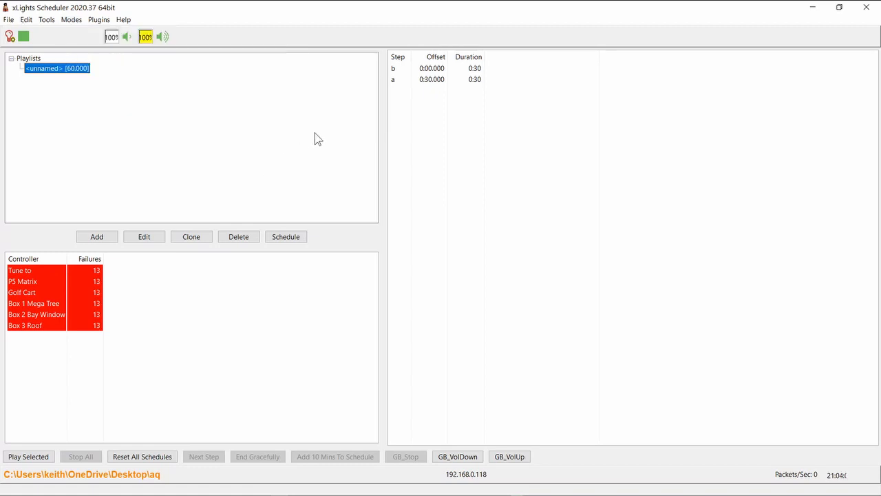
pyautogui.moveTo(265, 158)
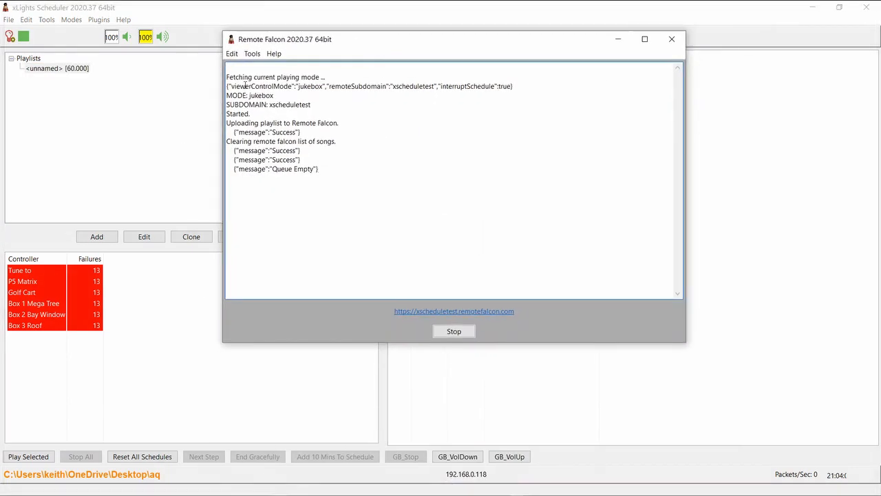
# Step: Visit the show's remotefalcon.com page and bring up the Remote Falcon plugin's tool options
pyautogui.click(252, 54)
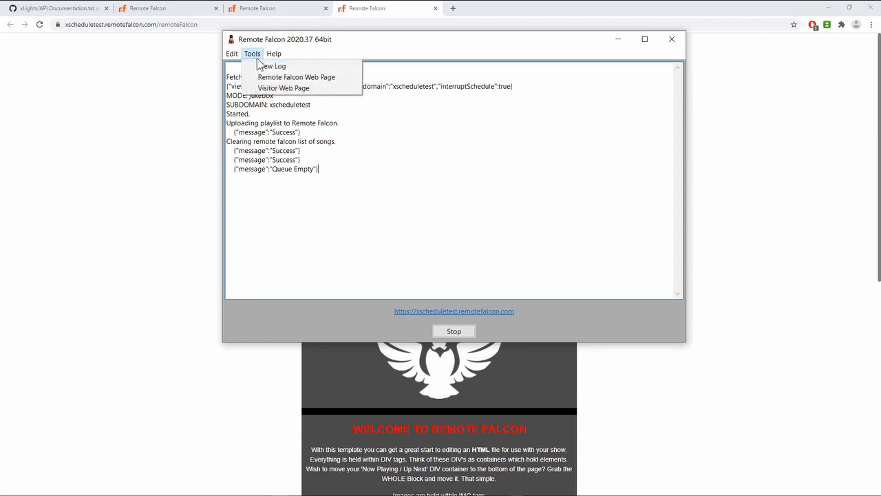
pyautogui.click(296, 77)
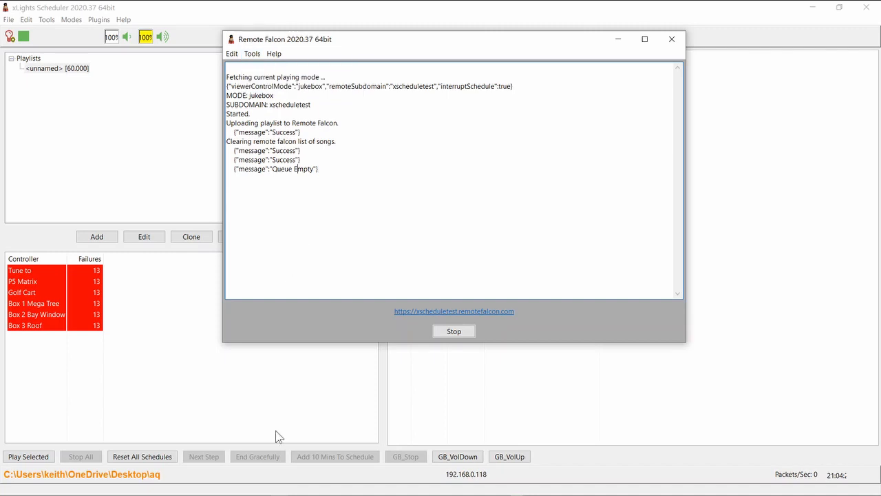
pyautogui.moveTo(81, 30)
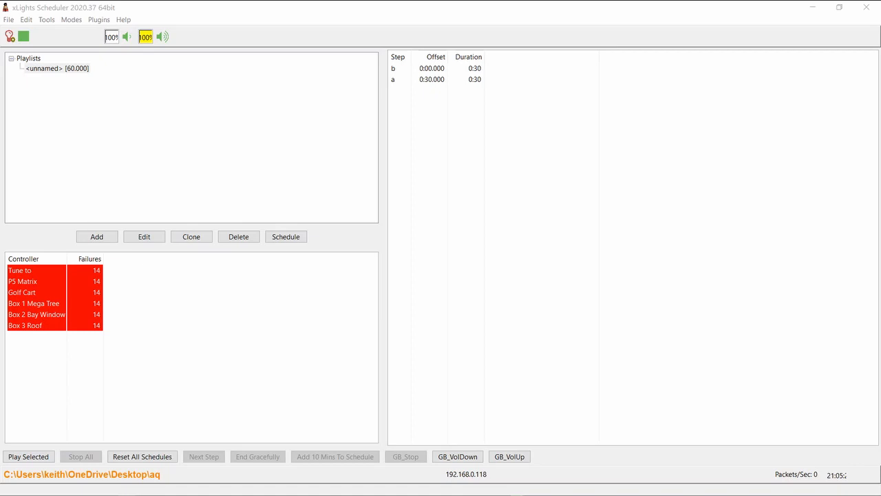
pyautogui.moveTo(210, 76)
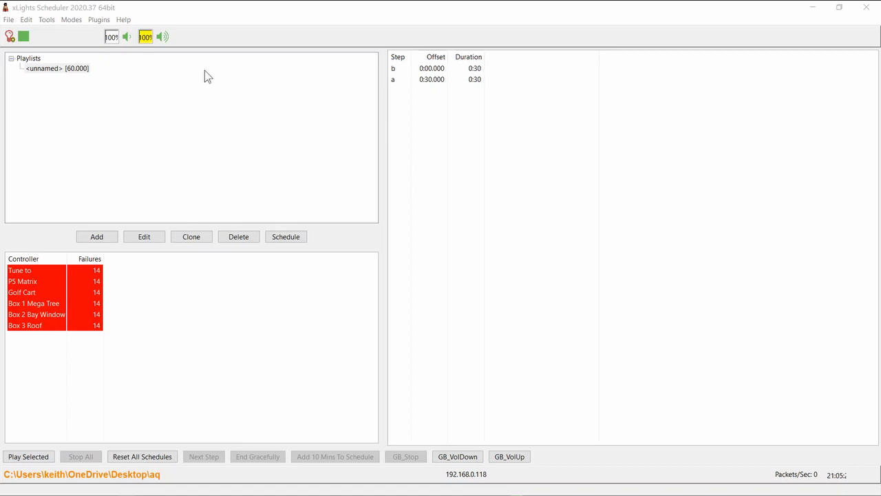
pyautogui.click(26, 19)
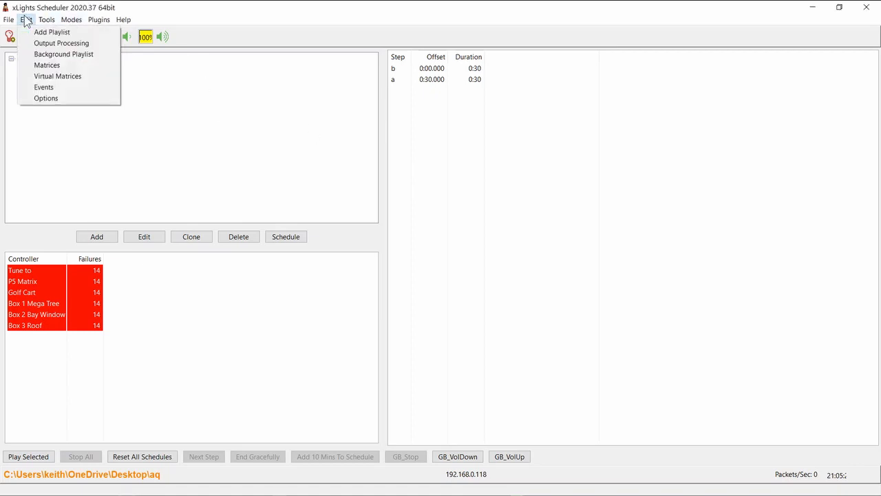
pyautogui.click(45, 98)
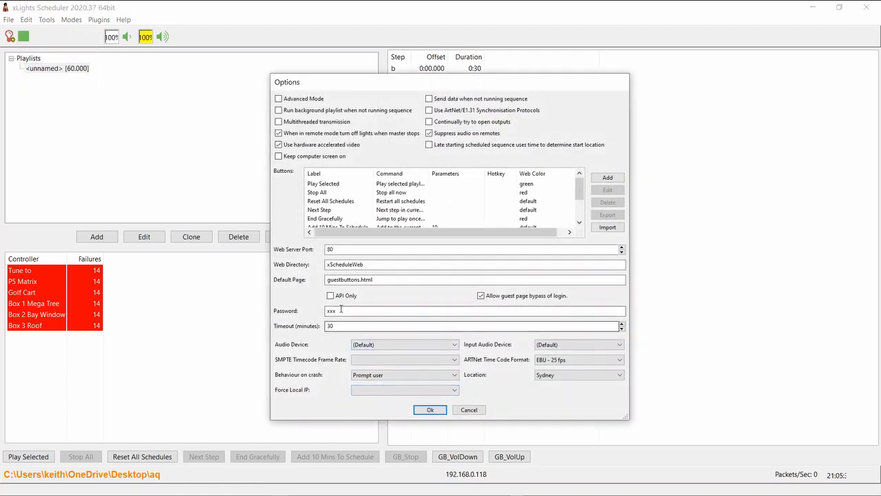
pyautogui.tripleClick(331, 311)
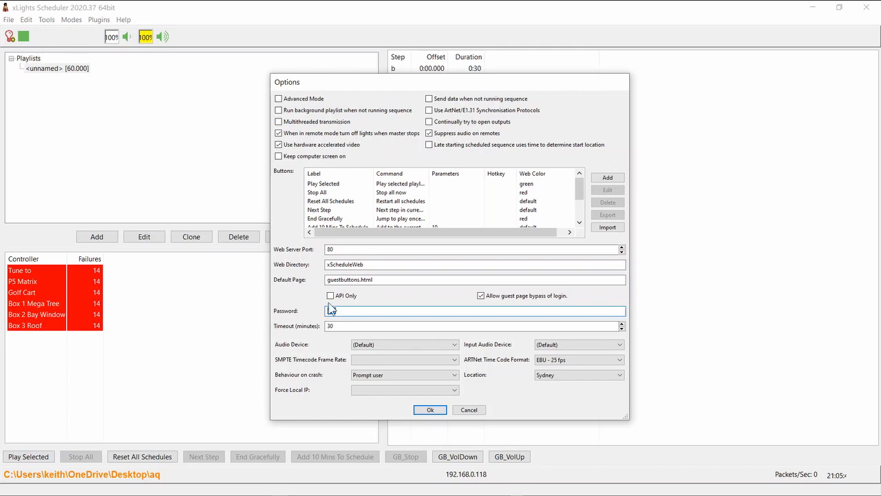
pyautogui.write('xxx')
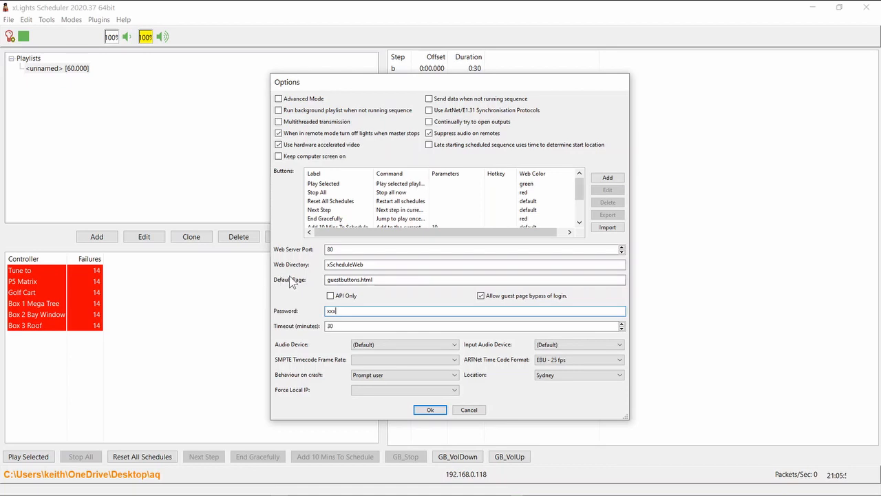
pyautogui.doubleClick(349, 279)
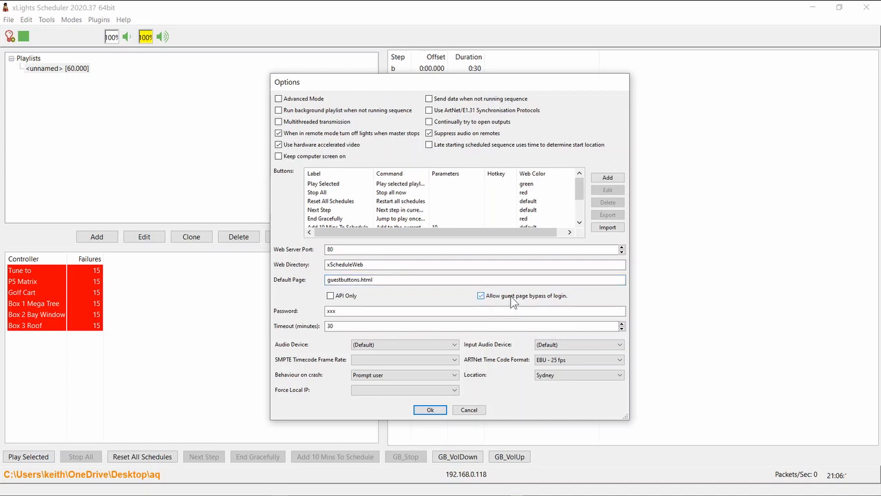
pyautogui.moveTo(558, 303)
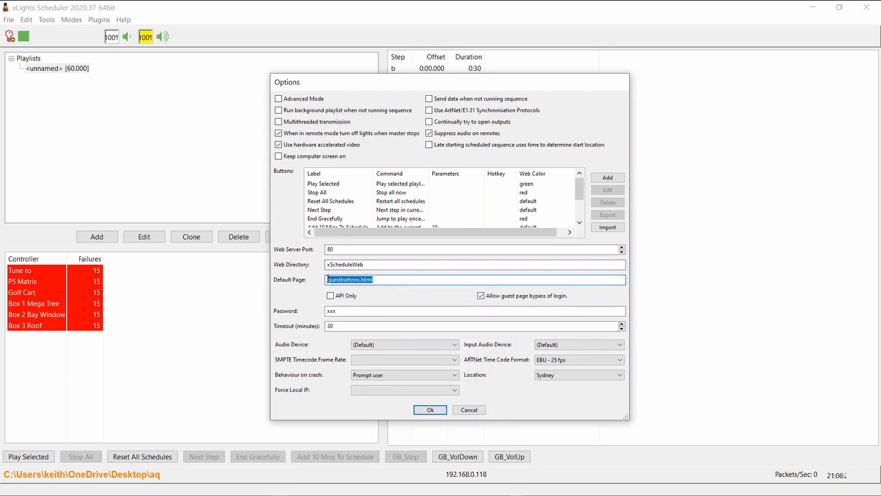
pyautogui.moveTo(319, 285)
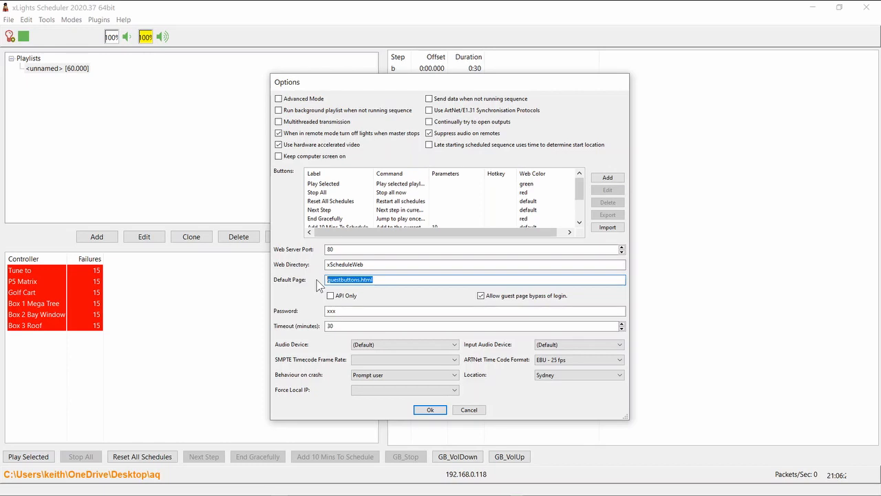
pyautogui.moveTo(317, 288)
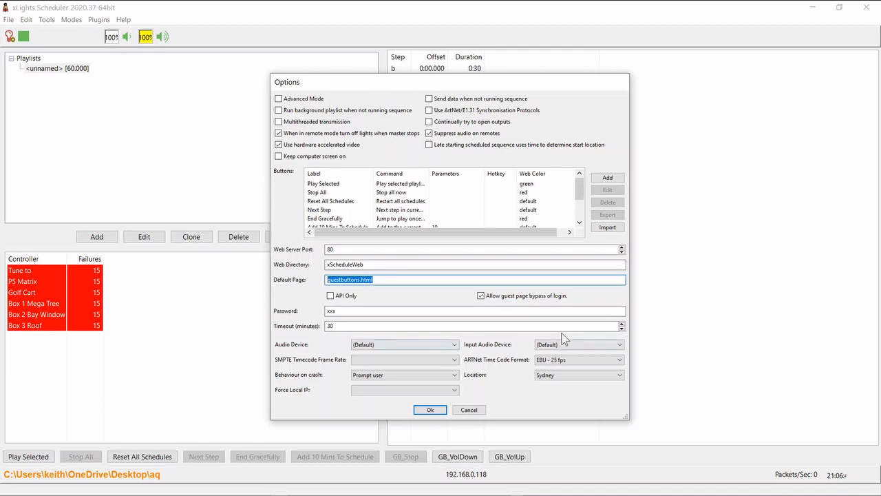
pyautogui.click(430, 410)
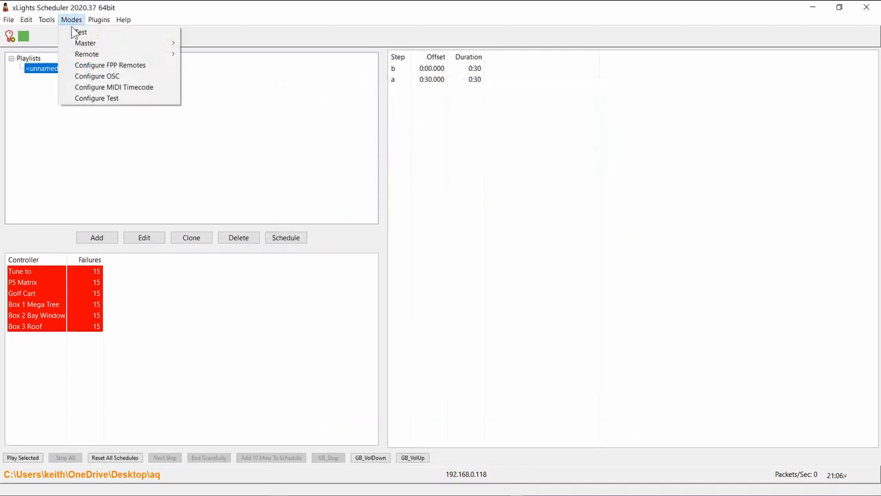
pyautogui.click(46, 19)
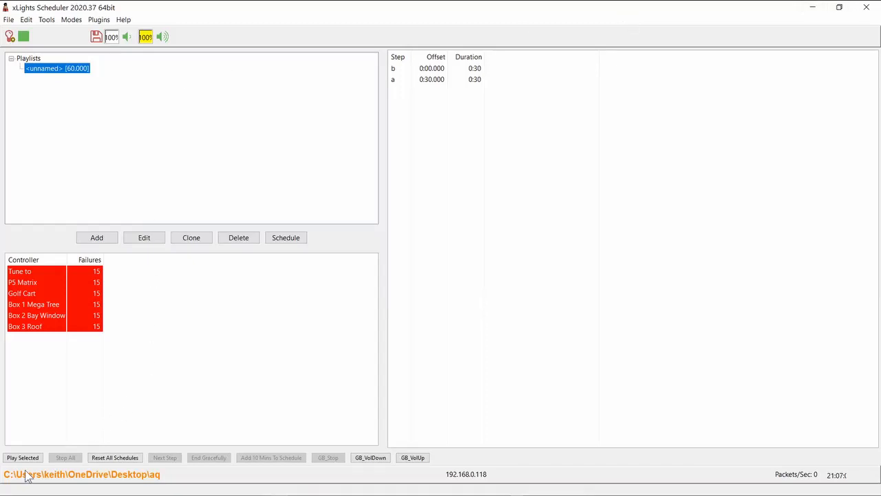
pyautogui.moveTo(336, 468)
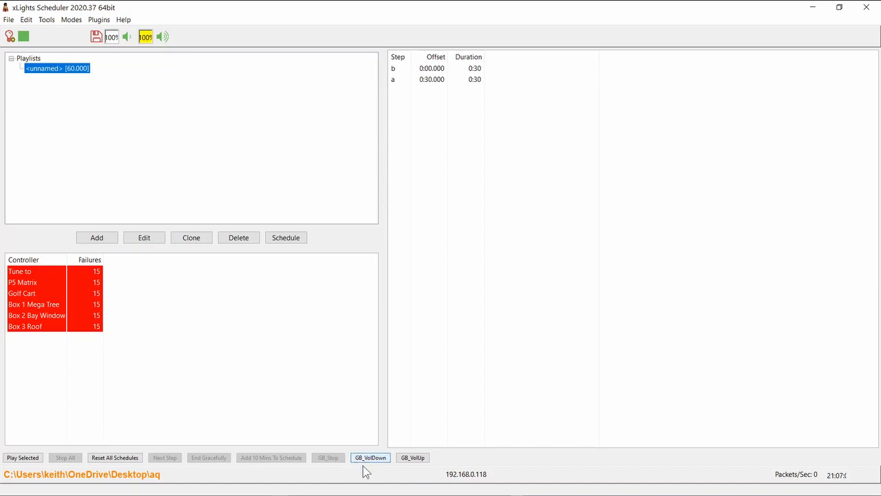
pyautogui.moveTo(364, 466)
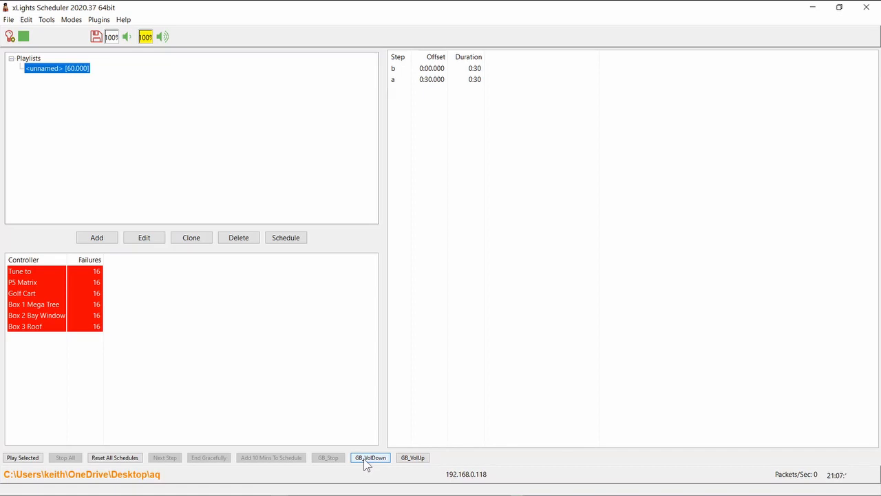
pyautogui.moveTo(344, 468)
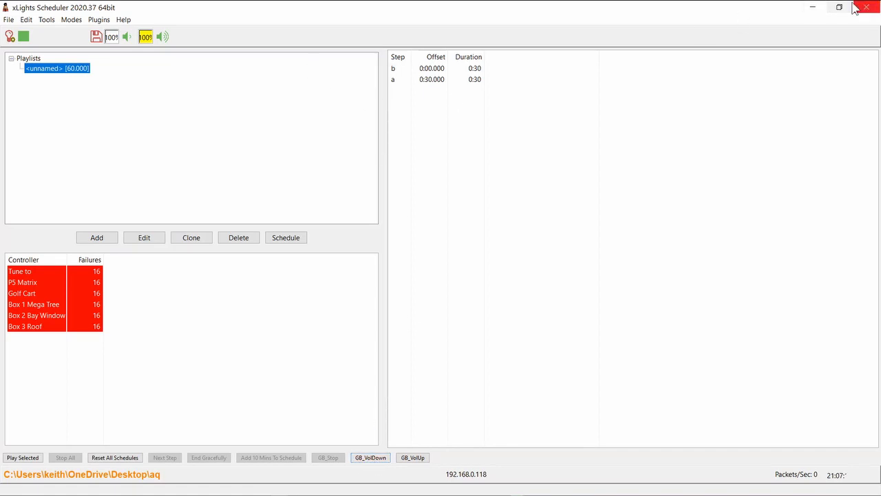
# Step: Log in to the xSchedule web page with the password, then start a new tab addressed to localhost
pyautogui.click(866, 6)
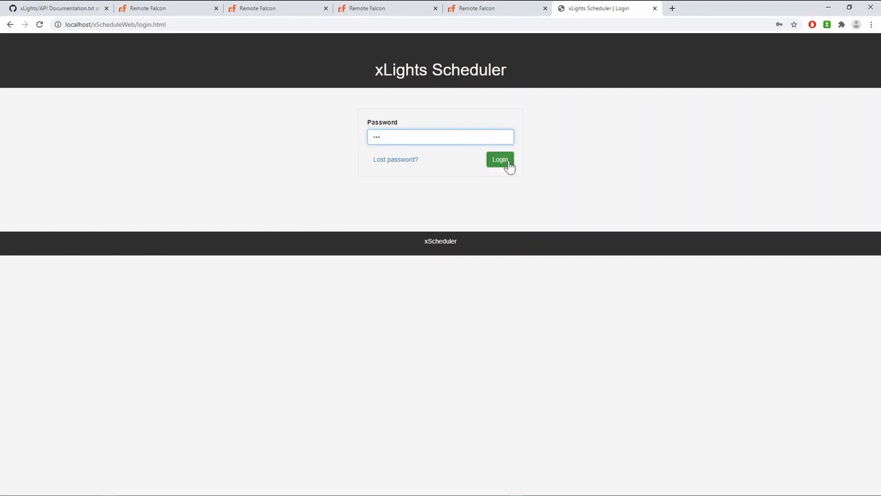
pyautogui.click(500, 160)
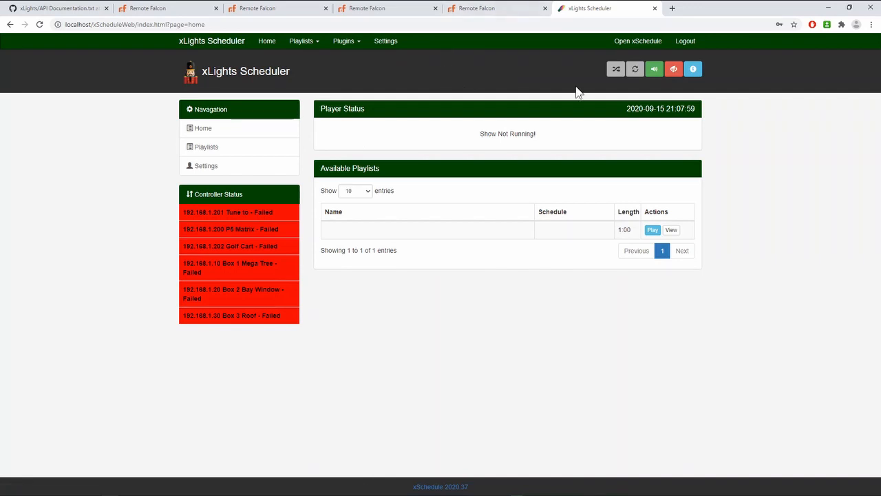
pyautogui.moveTo(345, 247)
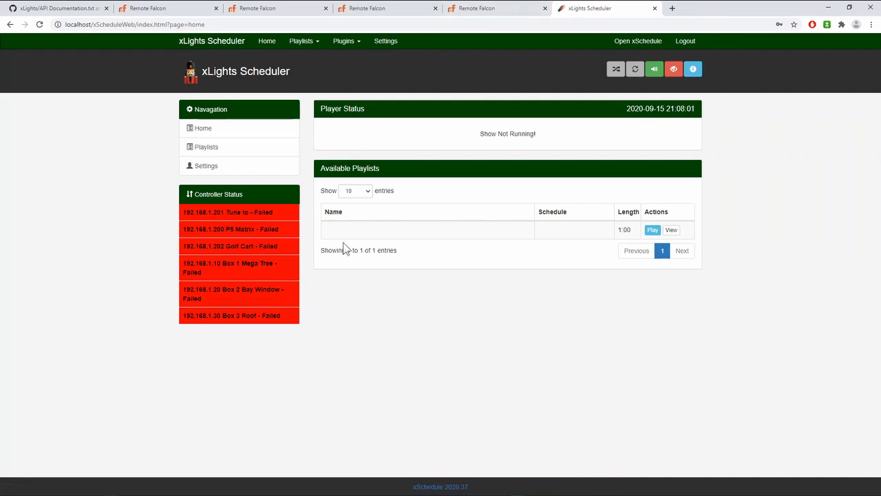
pyautogui.moveTo(530, 22)
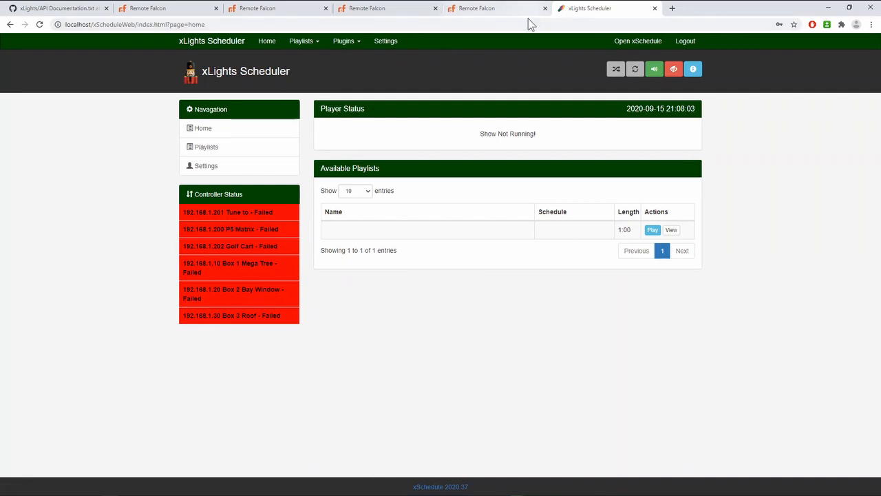
pyautogui.click(672, 8)
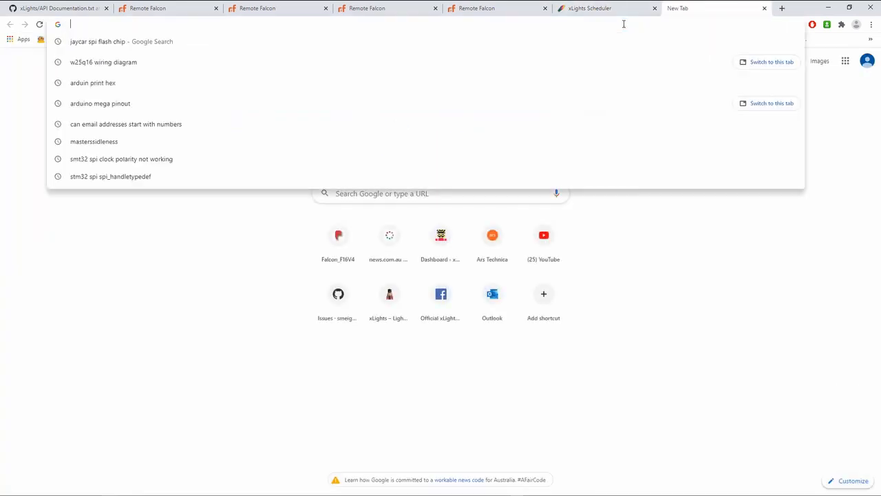
pyautogui.write('localhost')
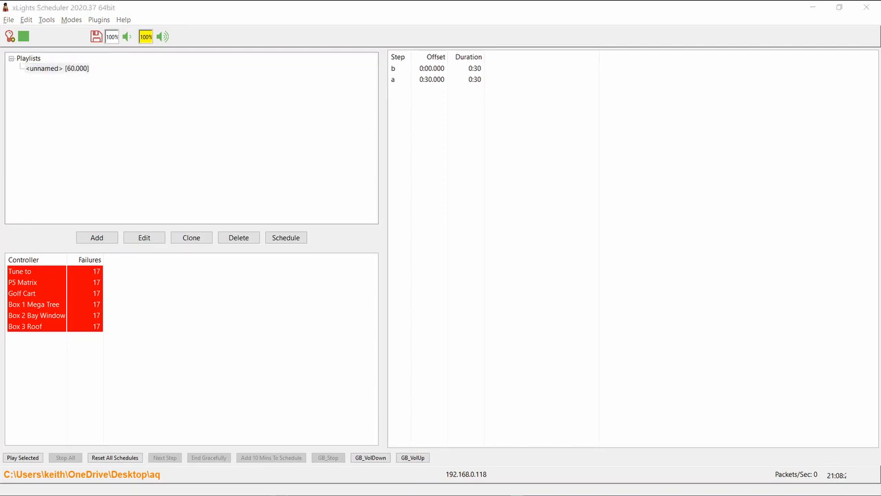
# Step: View the Guest Buttons page source and highlight the GB_ prefix check in populateButtons
pyautogui.click(57, 67)
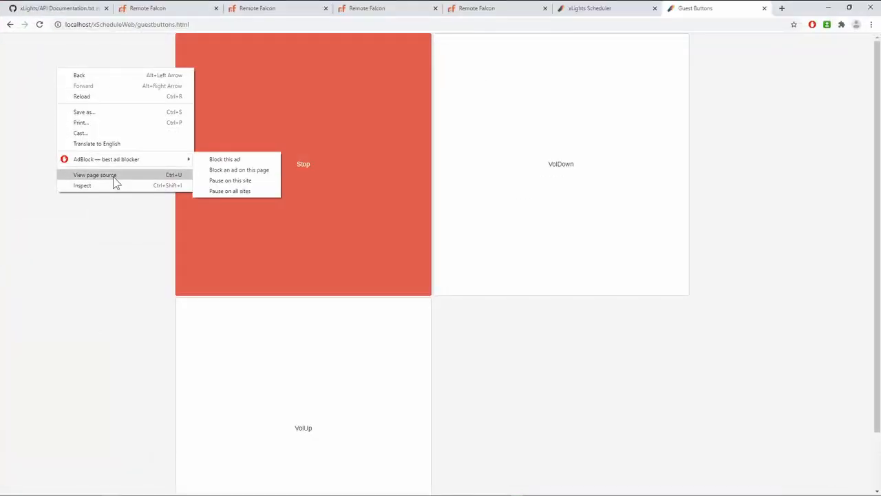
pyautogui.click(95, 174)
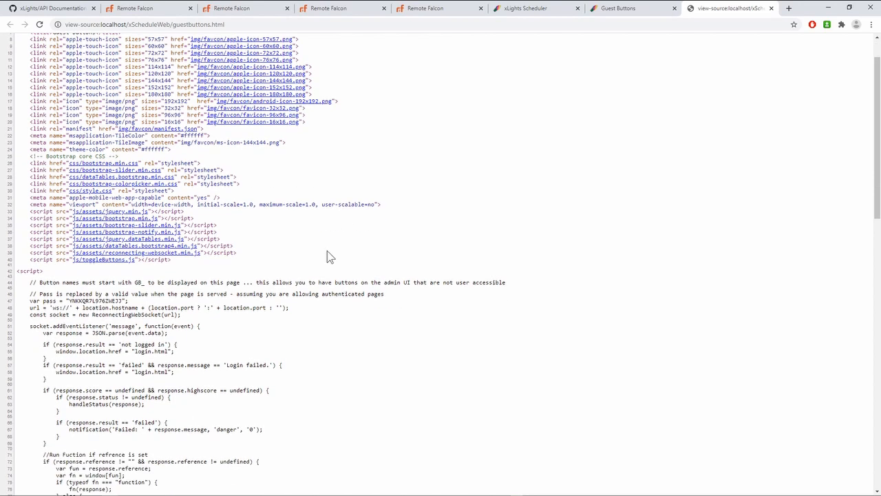
pyautogui.scroll(-3)
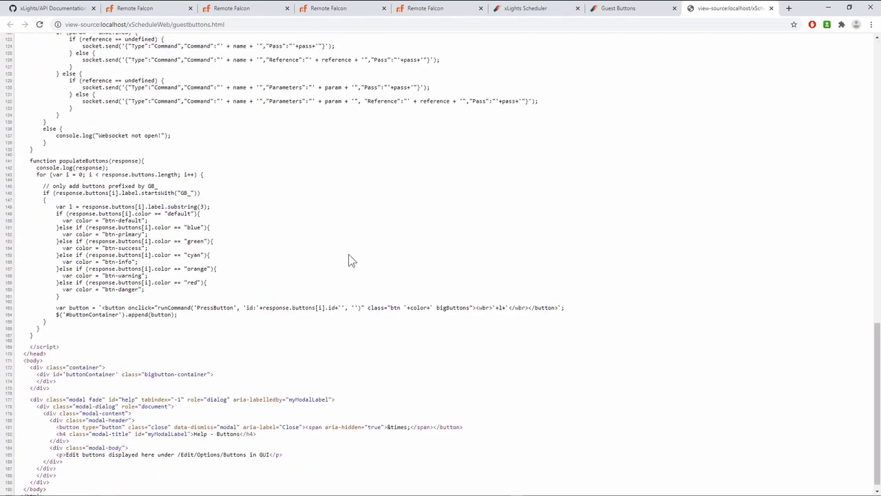
pyautogui.scroll(-3)
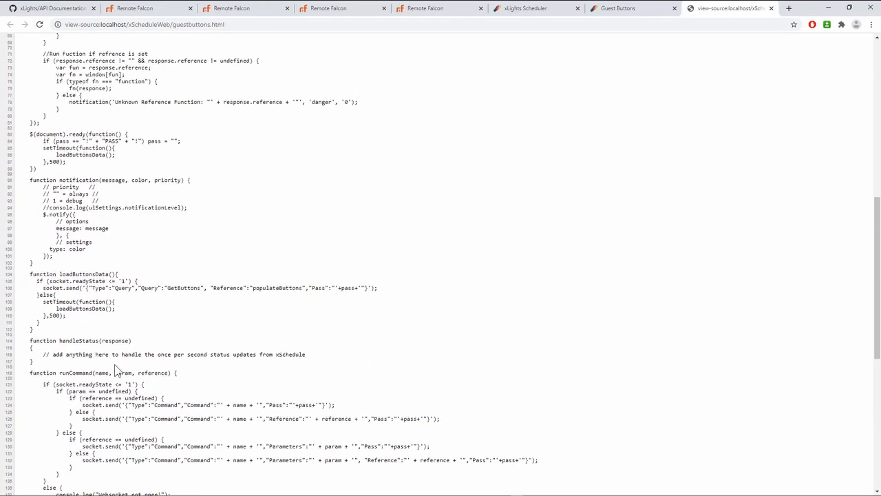
pyautogui.scroll(-3)
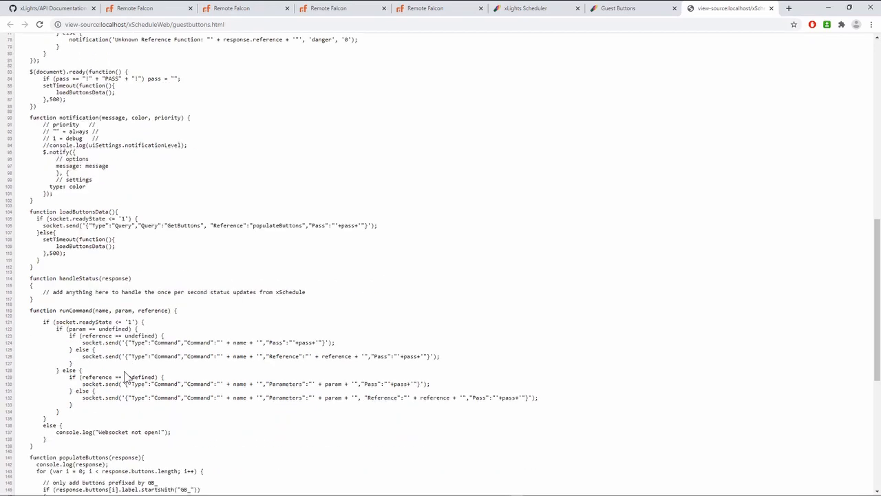
pyautogui.scroll(-3)
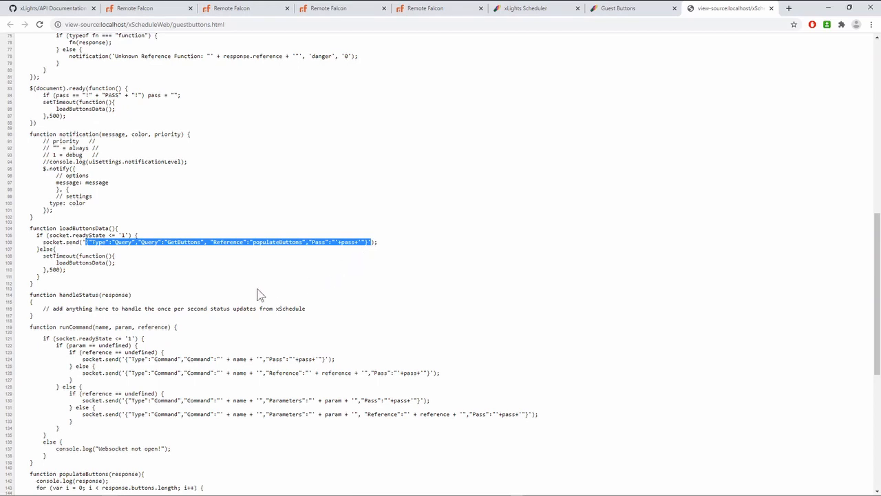
pyautogui.moveTo(130, 392)
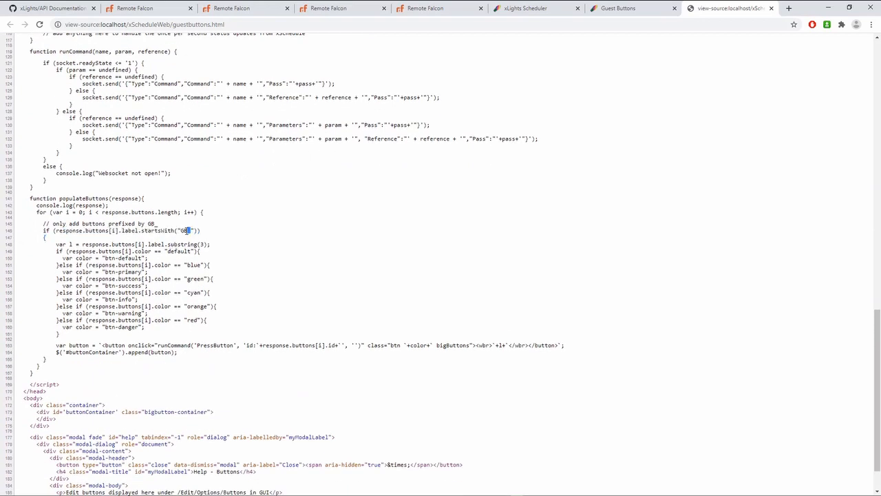
pyautogui.doubleClick(185, 231)
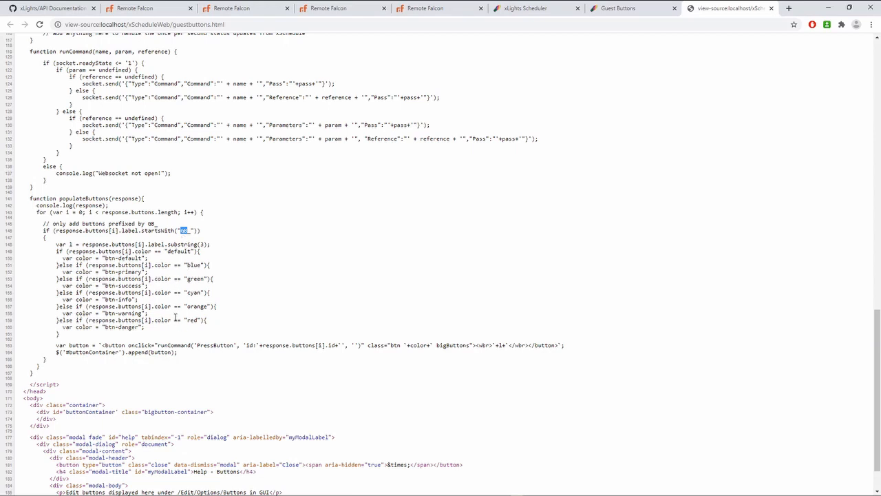
# Step: Scroll through the guest buttons source's command functions and the pass variable placeholder
pyautogui.scroll(3)
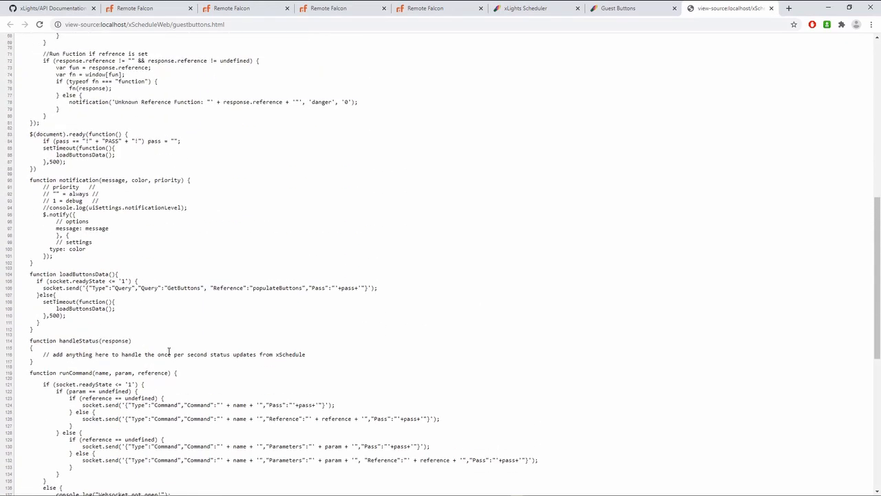
pyautogui.scroll(3)
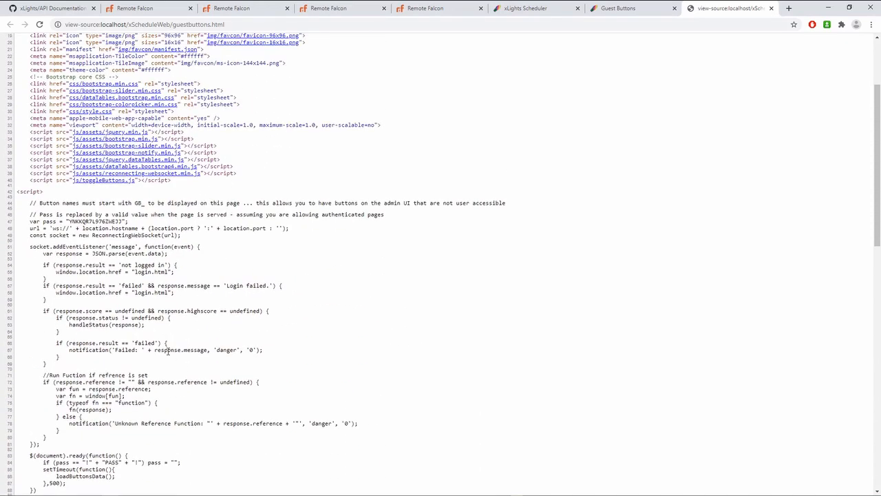
pyautogui.scroll(-3)
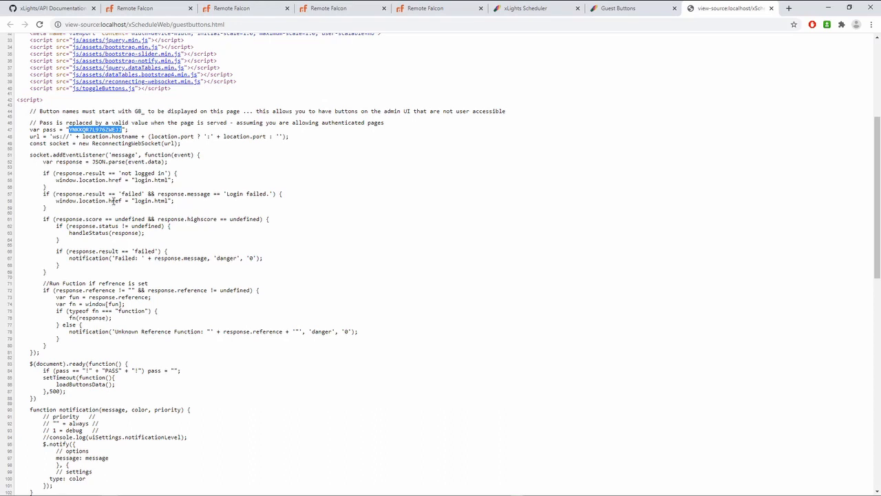
pyautogui.moveTo(115, 222)
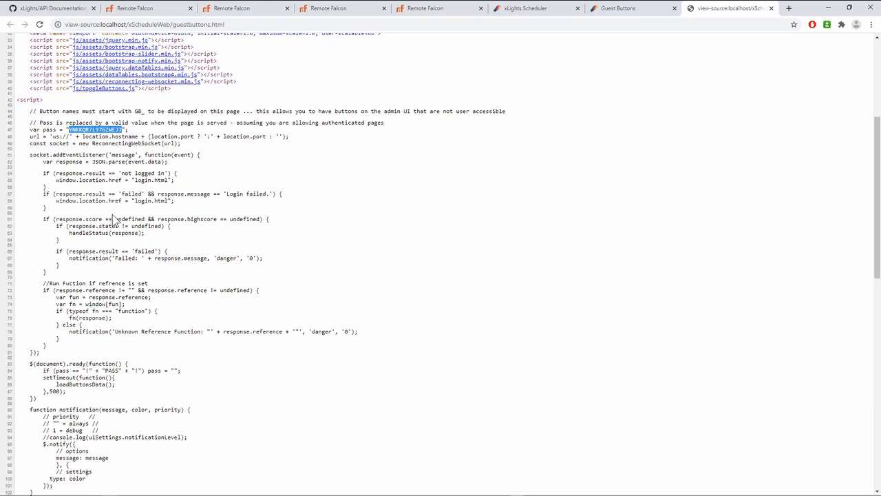
pyautogui.scroll(3)
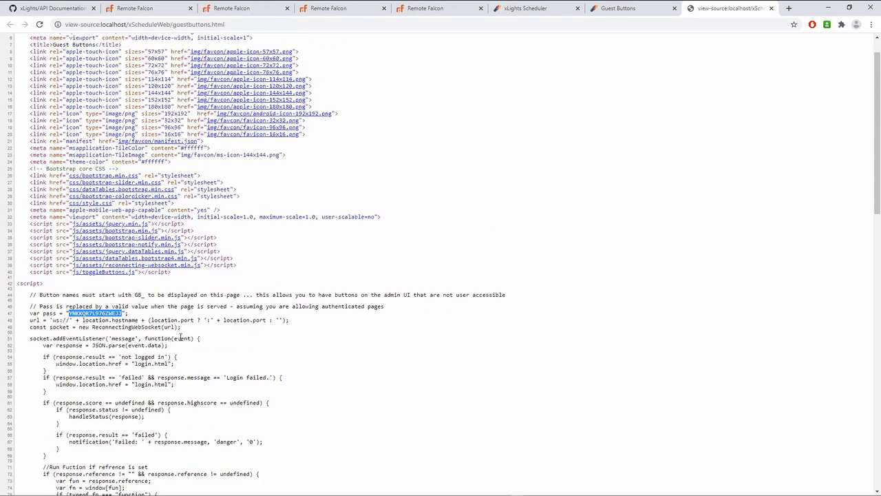
pyautogui.scroll(-3)
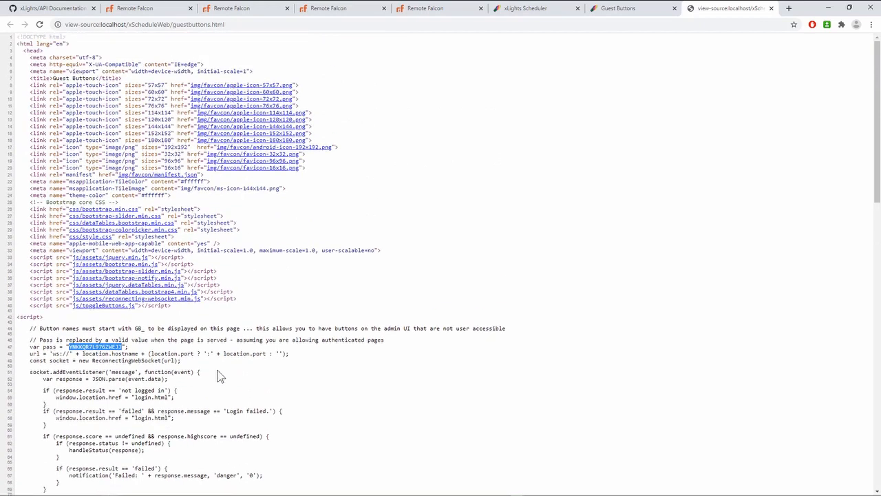
pyautogui.scroll(-3)
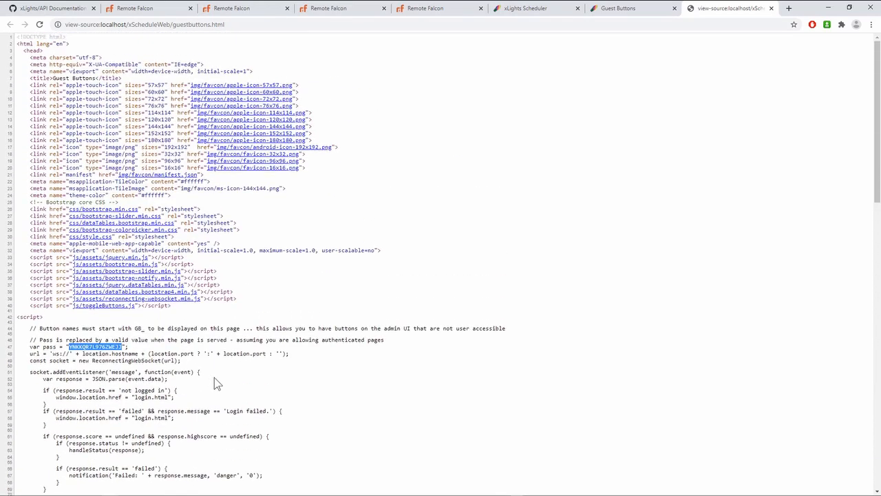
pyautogui.moveTo(235, 388)
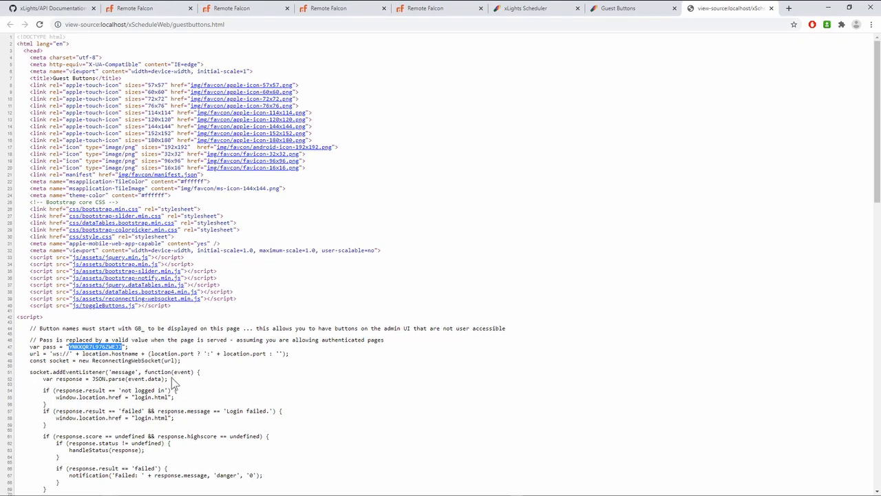
pyautogui.scroll(-3)
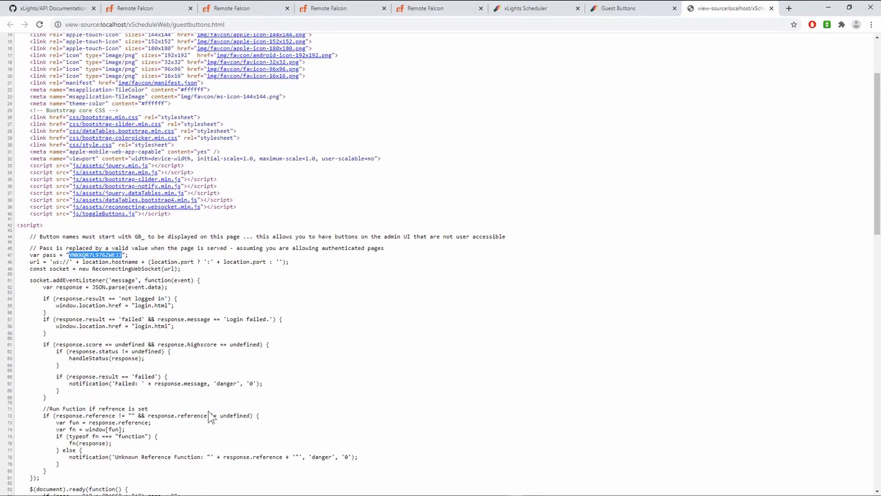
pyautogui.scroll(-3)
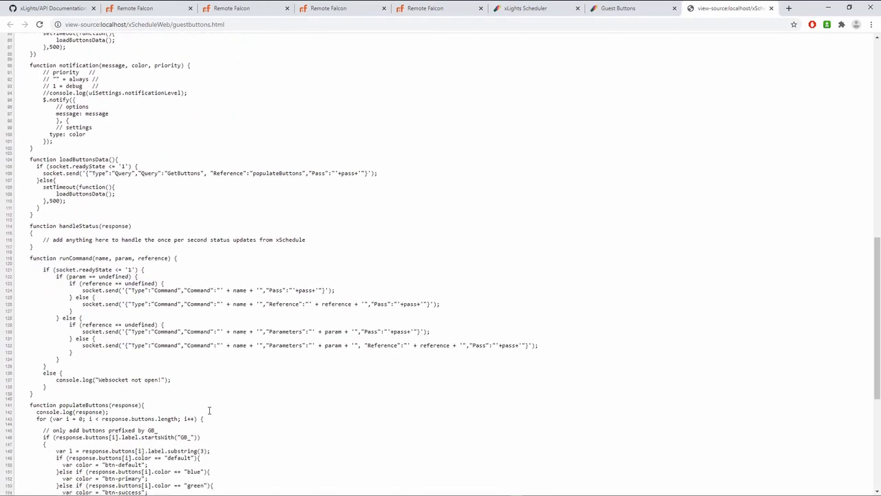
pyautogui.scroll(-3)
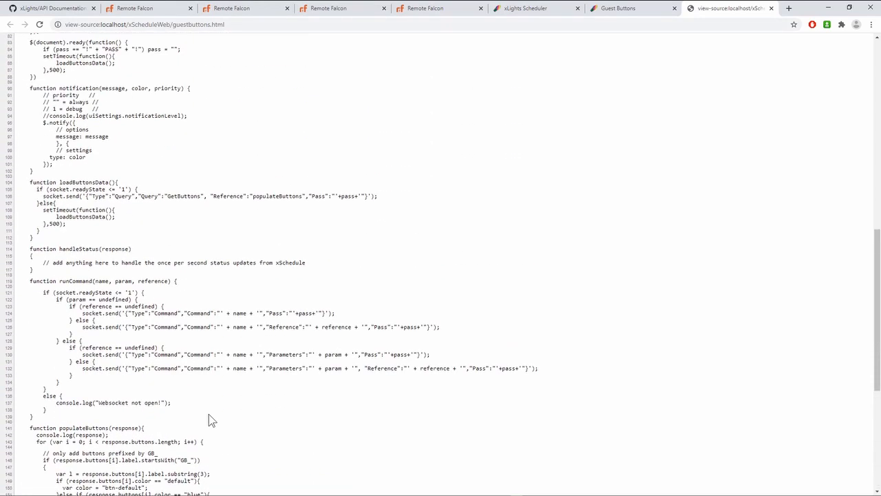
pyautogui.scroll(3)
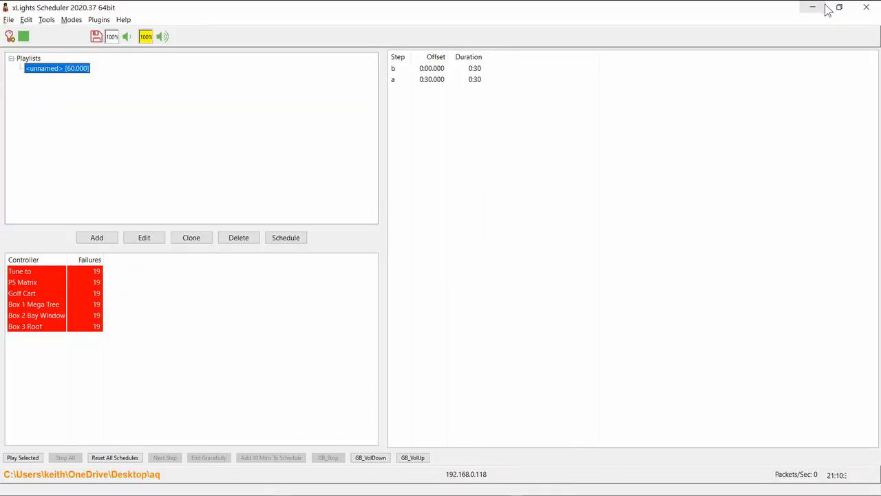
# Step: Close xSchedule, reaching the unsaved schedule changes prompt
pyautogui.click(866, 7)
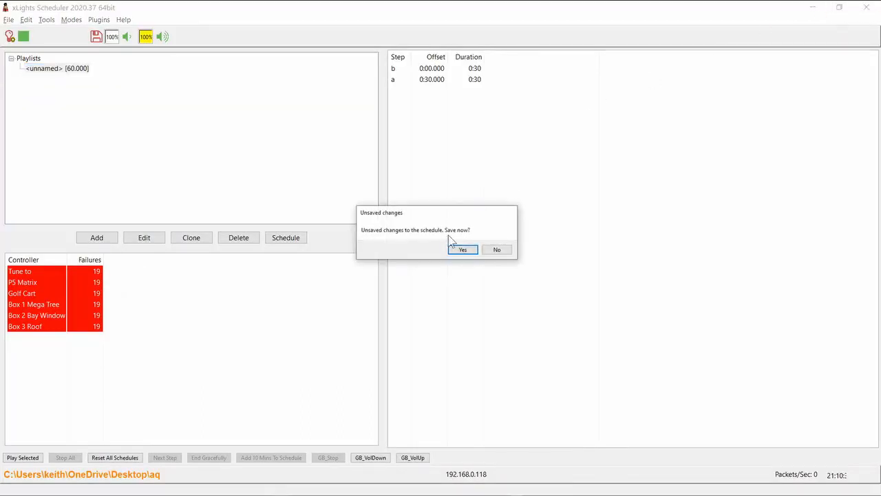
pyautogui.moveTo(457, 274)
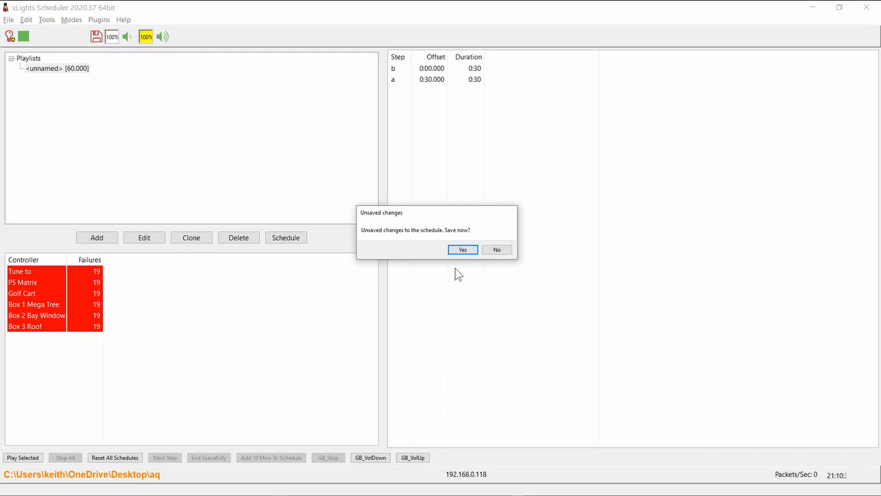